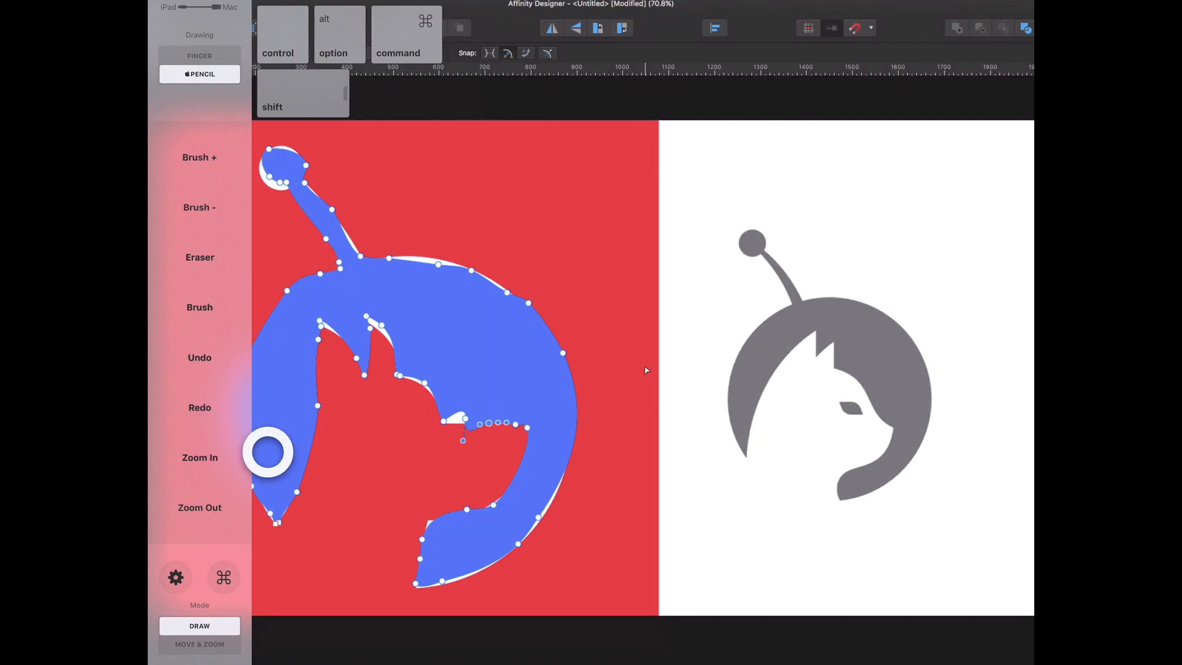
Select the Paint Brush Tool and adjust Astropad sidebar controls before sketching on the white artboard
{"action": "left_click", "coordinate": [644, 367]}
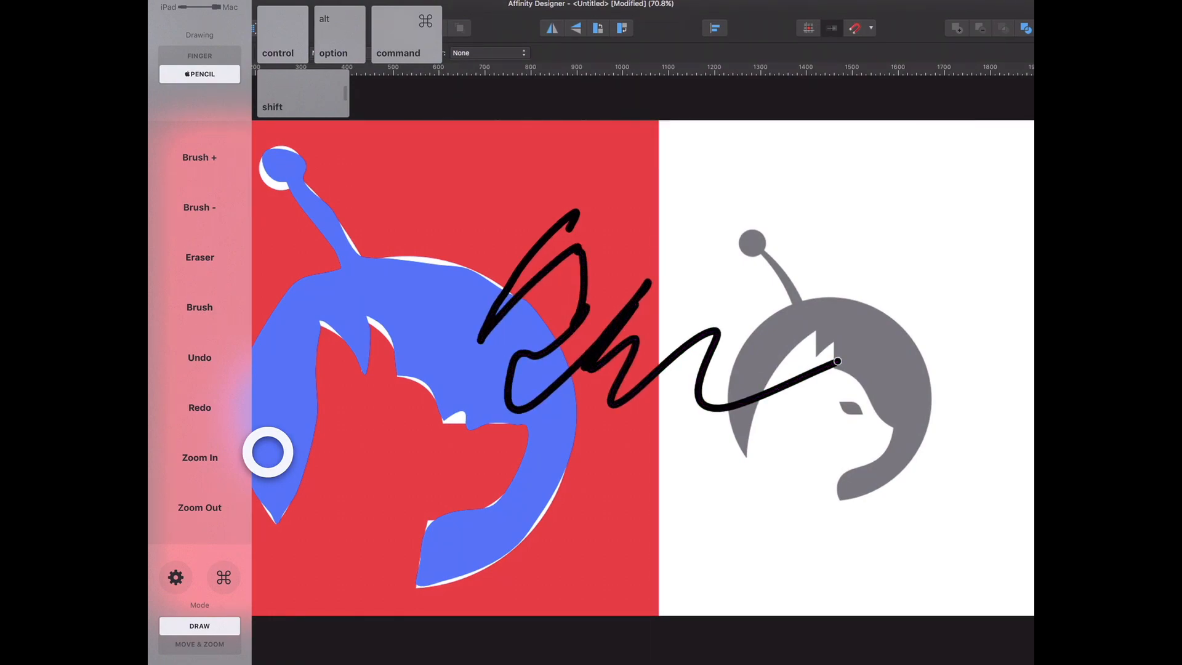
{"action": "left_click", "coordinate": [199, 357]}
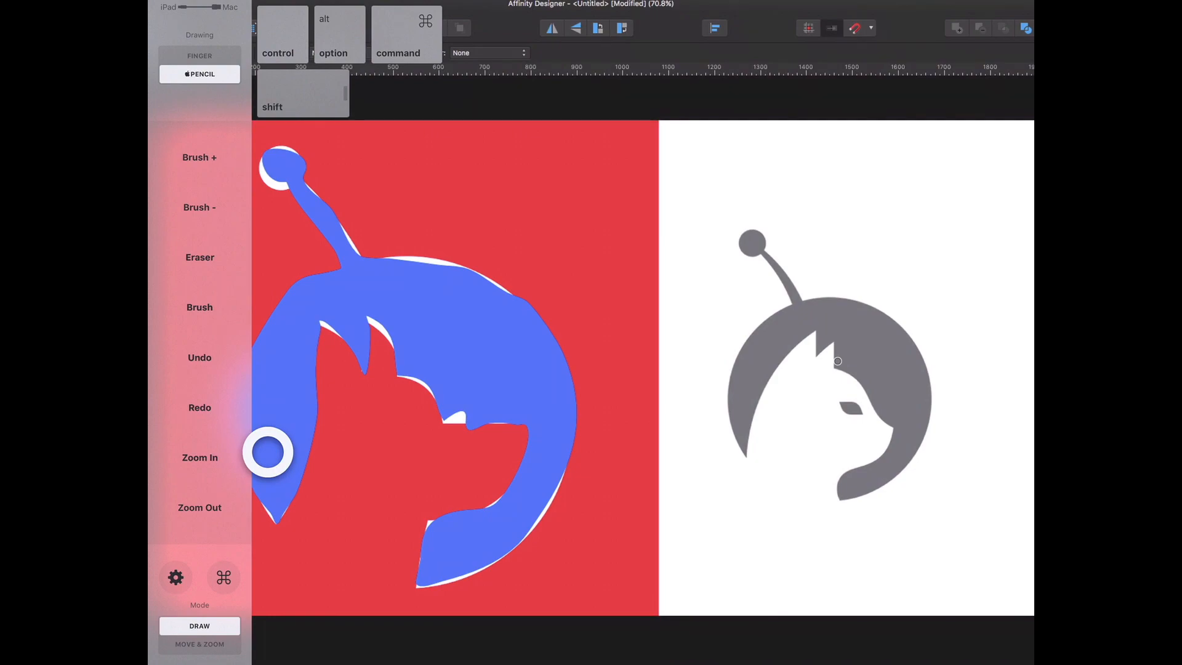
{"action": "left_click", "coordinate": [199, 508]}
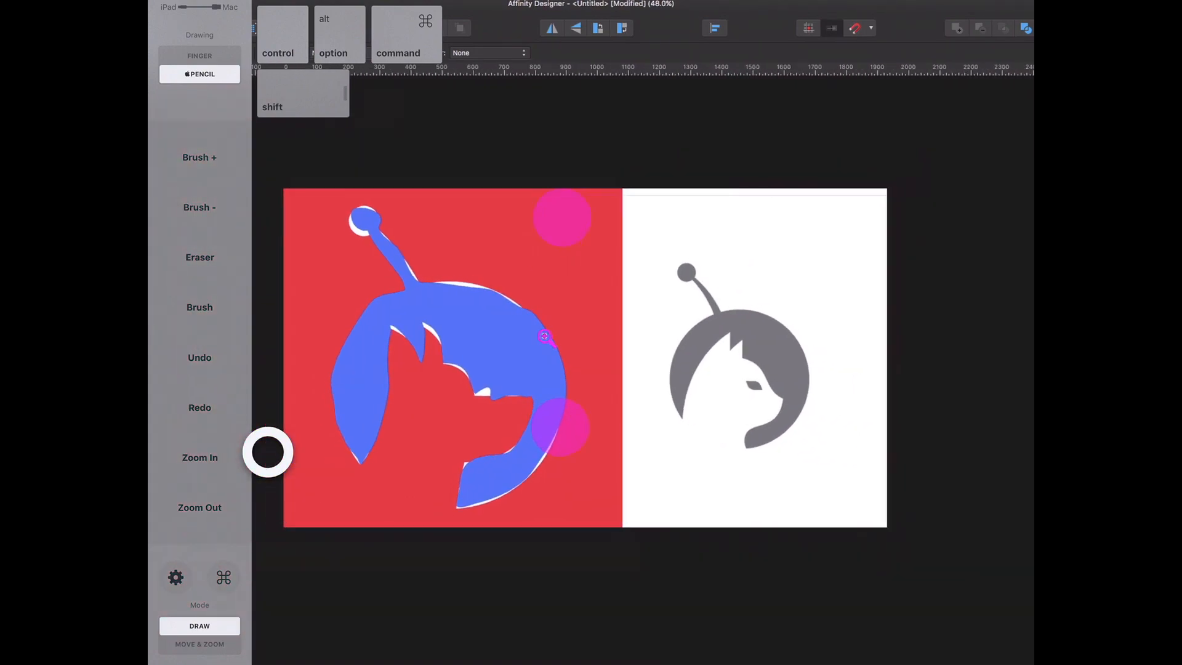
{"action": "left_click", "coordinate": [200, 458]}
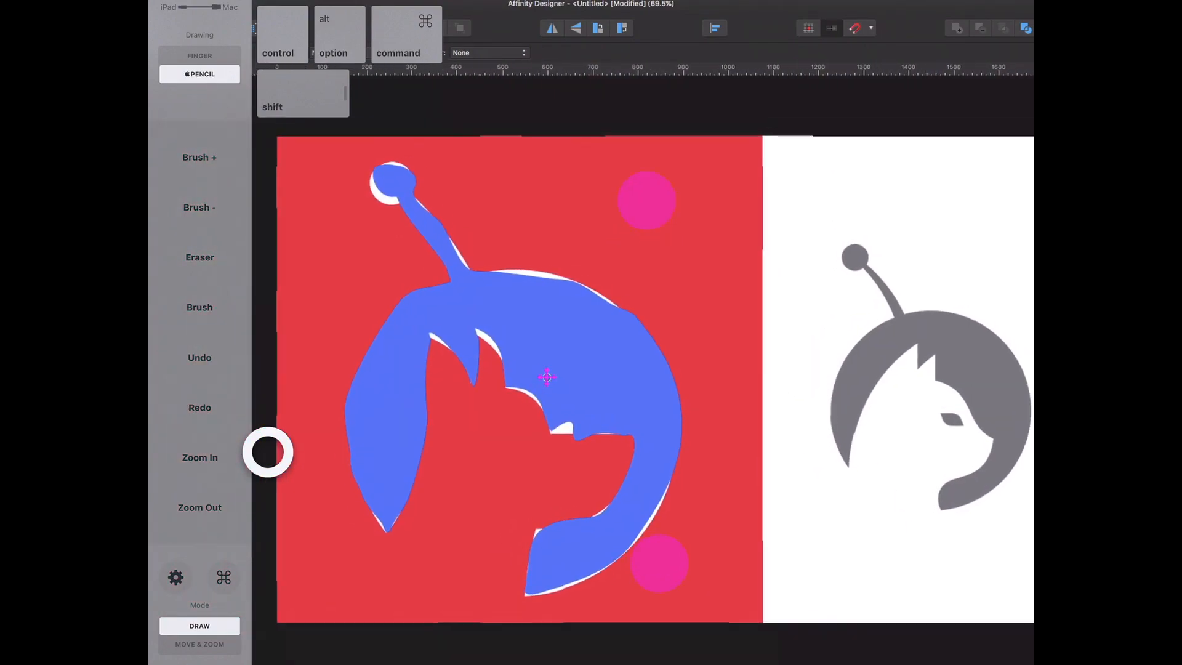
{"action": "left_click", "coordinate": [200, 458]}
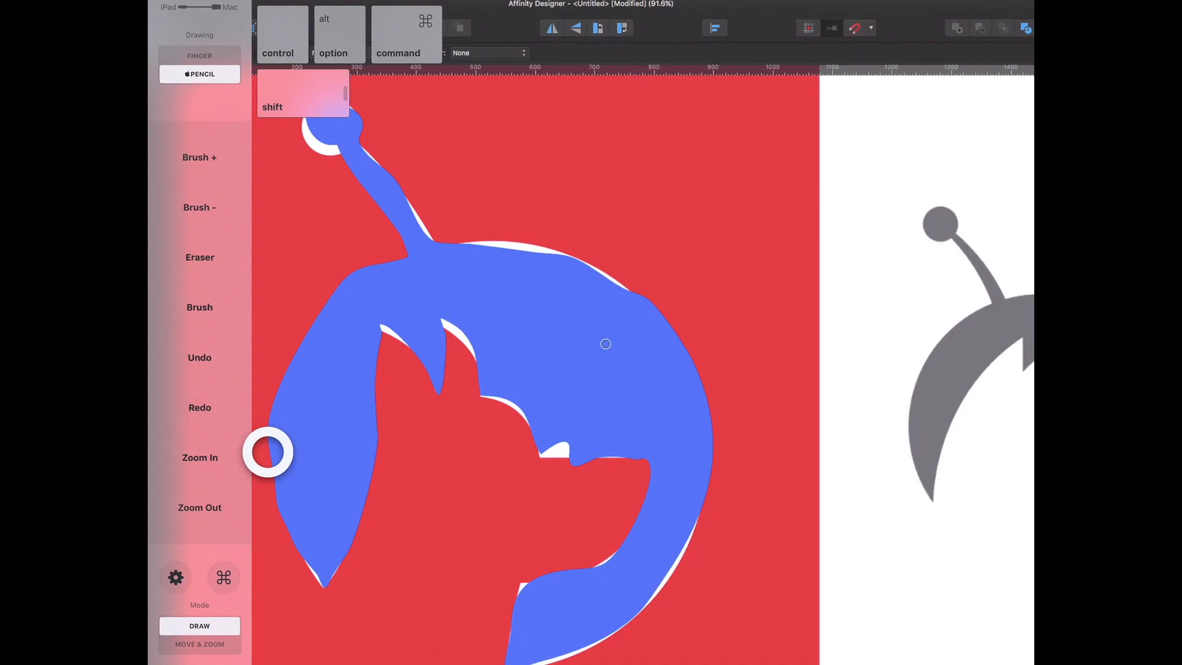
{"action": "left_click", "coordinate": [200, 158]}
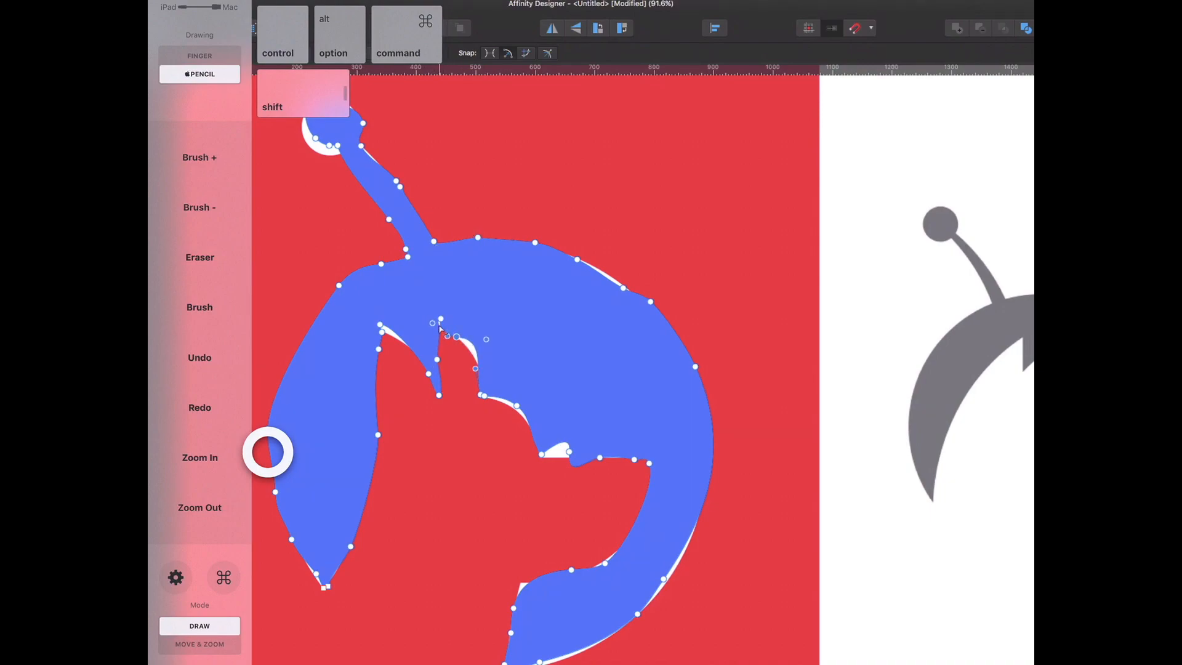
Draw black freehand scribbles at the top of the white half and loops around the grey cat's face
{"action": "left_click", "coordinate": [199, 507]}
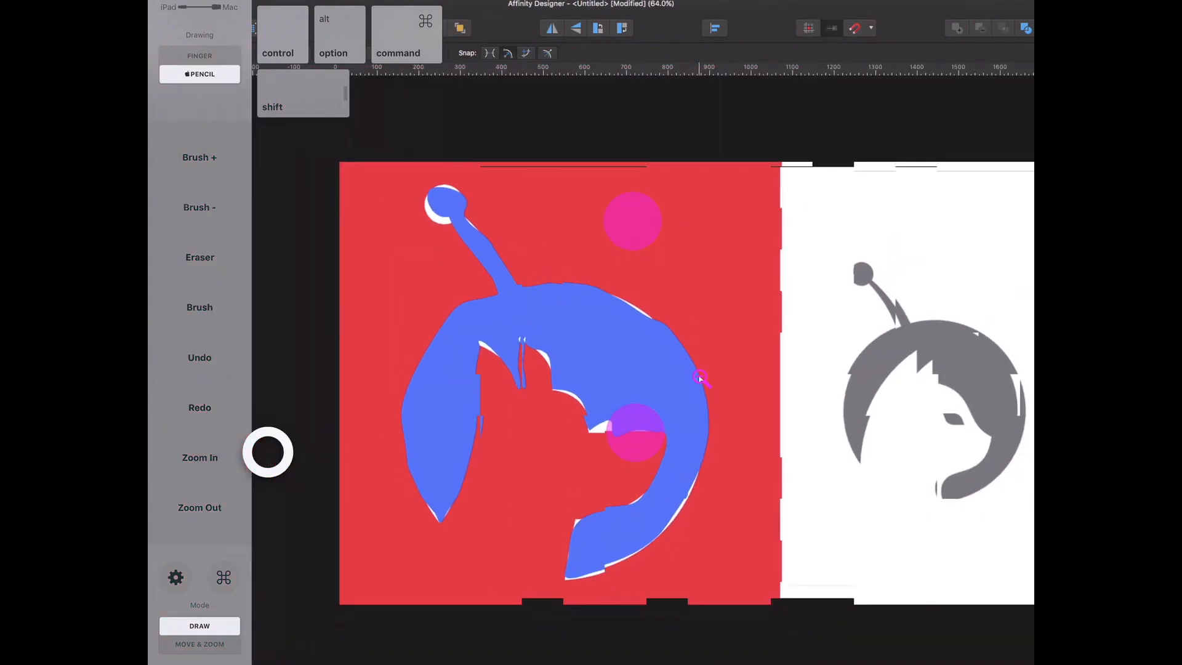
{"action": "left_click", "coordinate": [199, 507]}
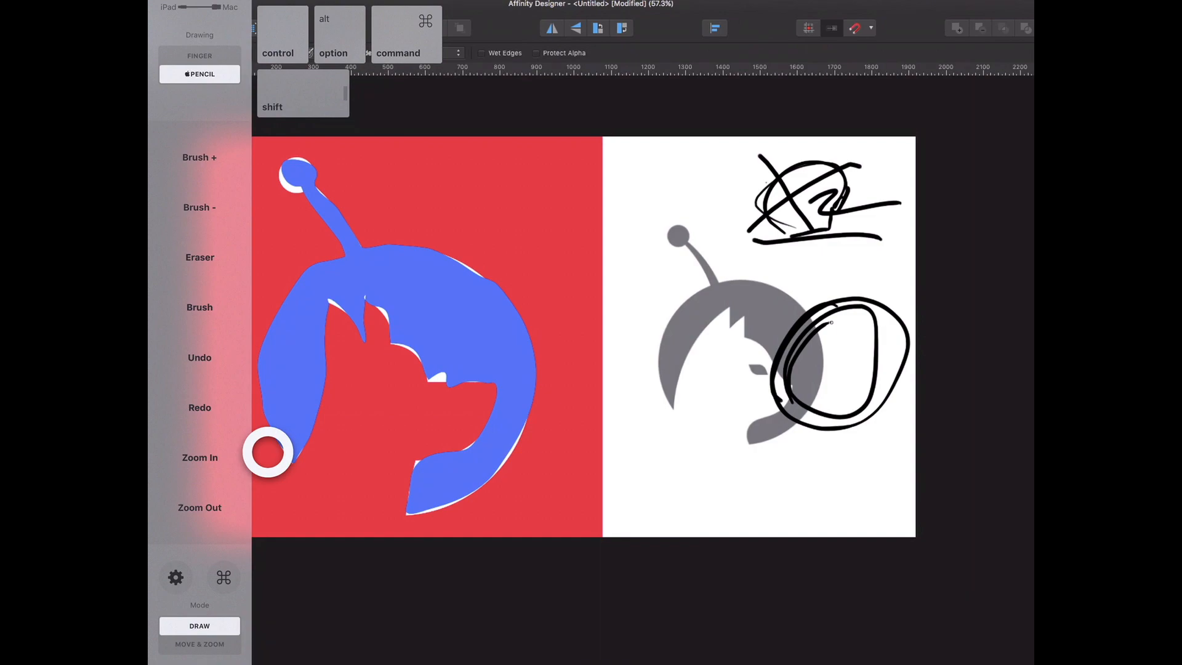
{"action": "left_click", "coordinate": [199, 507]}
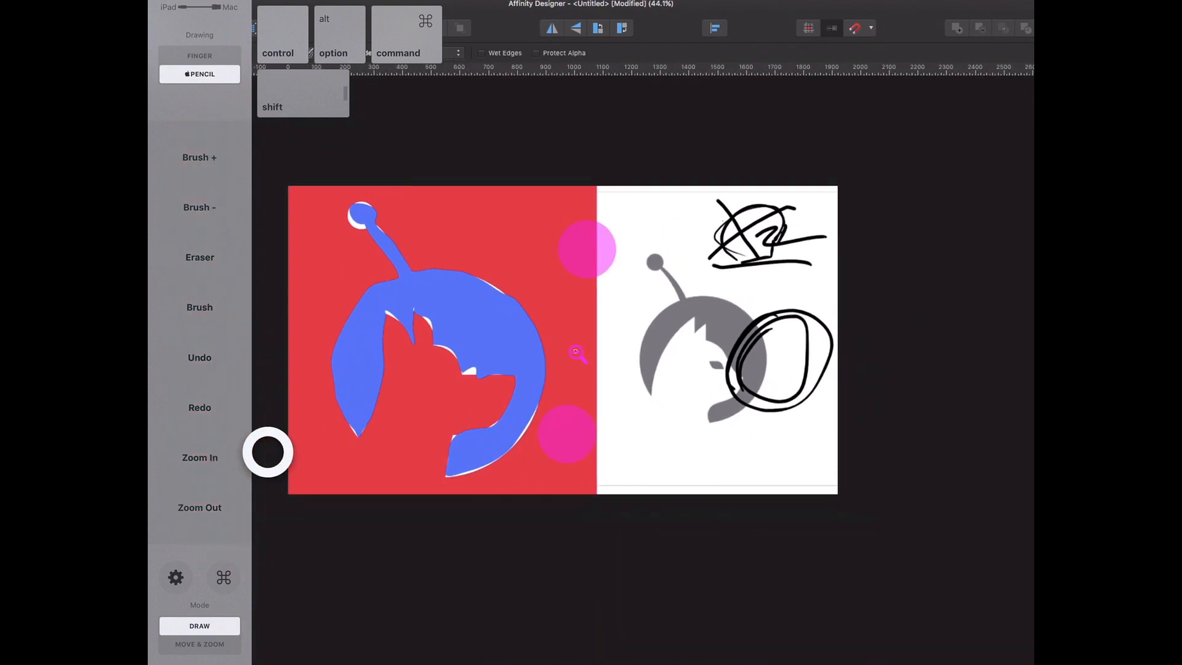
{"action": "left_click", "coordinate": [200, 458]}
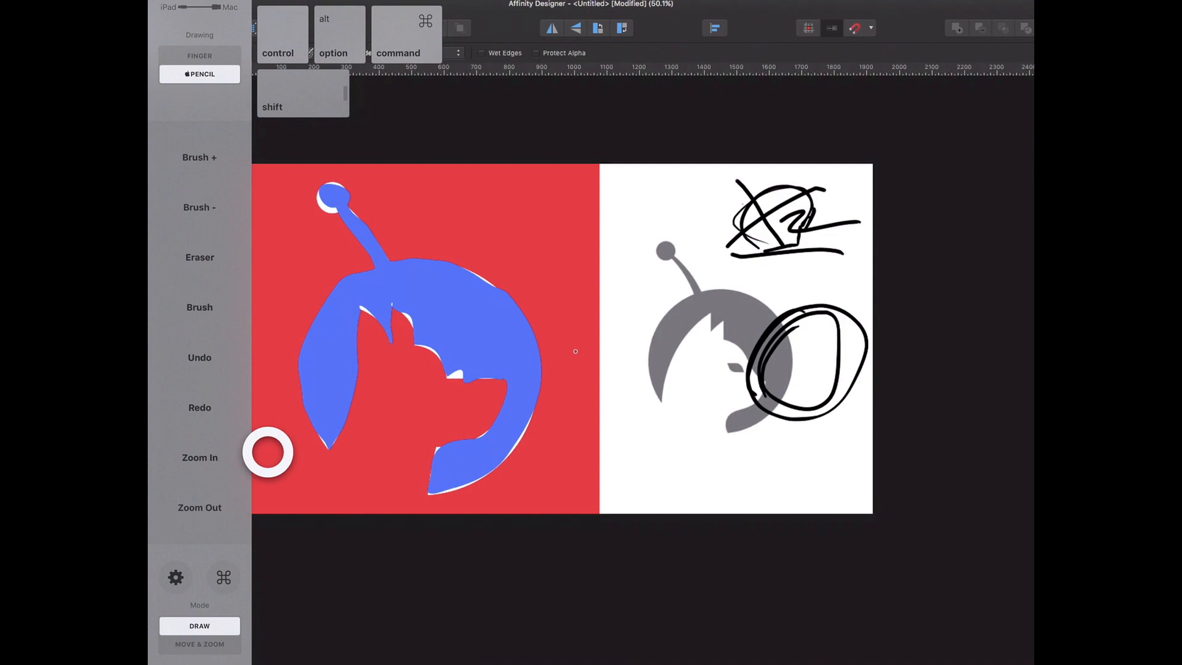
{"action": "mouse_move", "coordinate": [411, 234]}
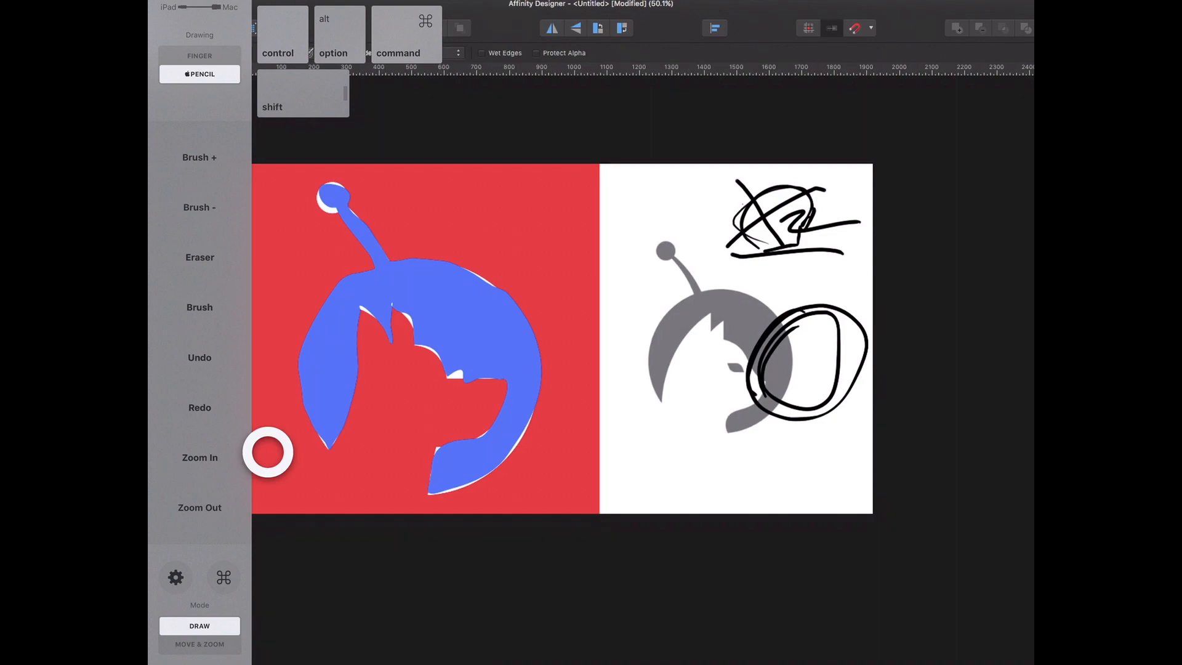
Hide the Astropad sidebar and show the full Mac screen with pure black confirmed as brush colour
{"action": "left_click", "coordinate": [862, 28]}
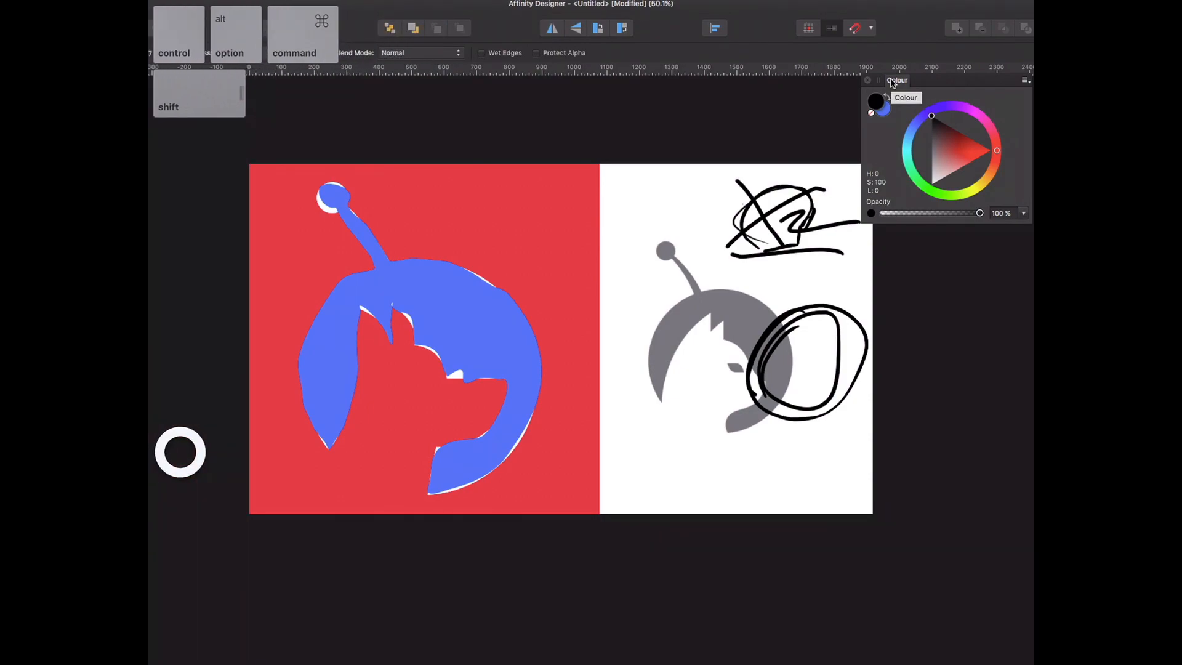
{"action": "mouse_move", "coordinate": [434, 83]}
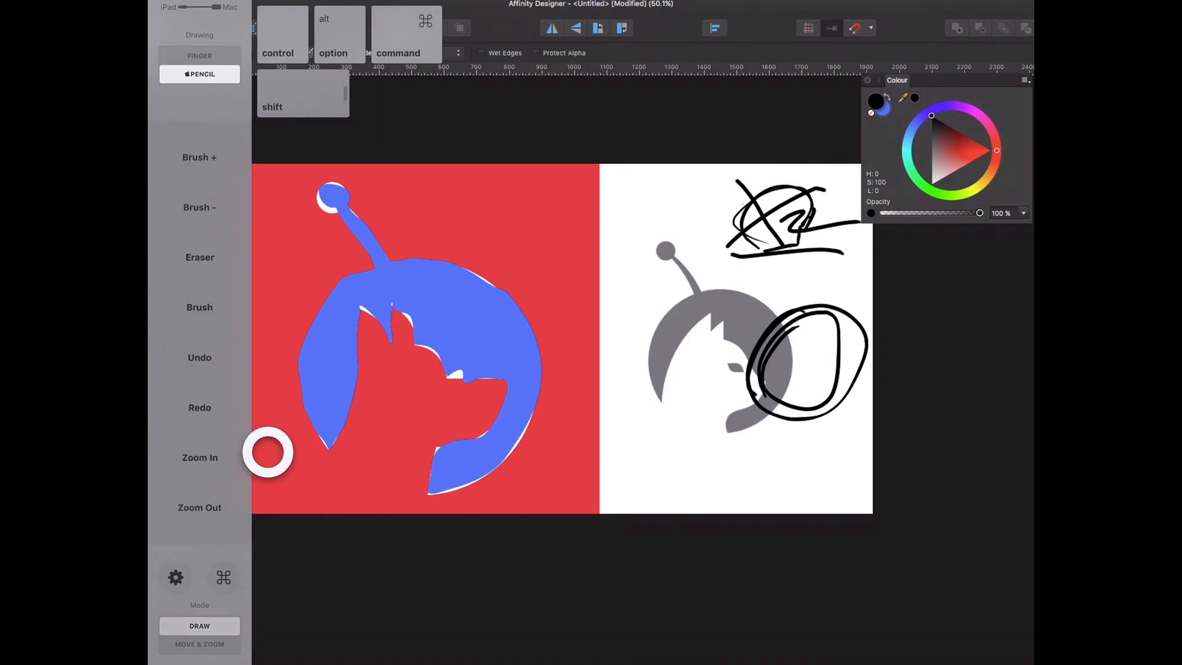
{"action": "left_click", "coordinate": [199, 644]}
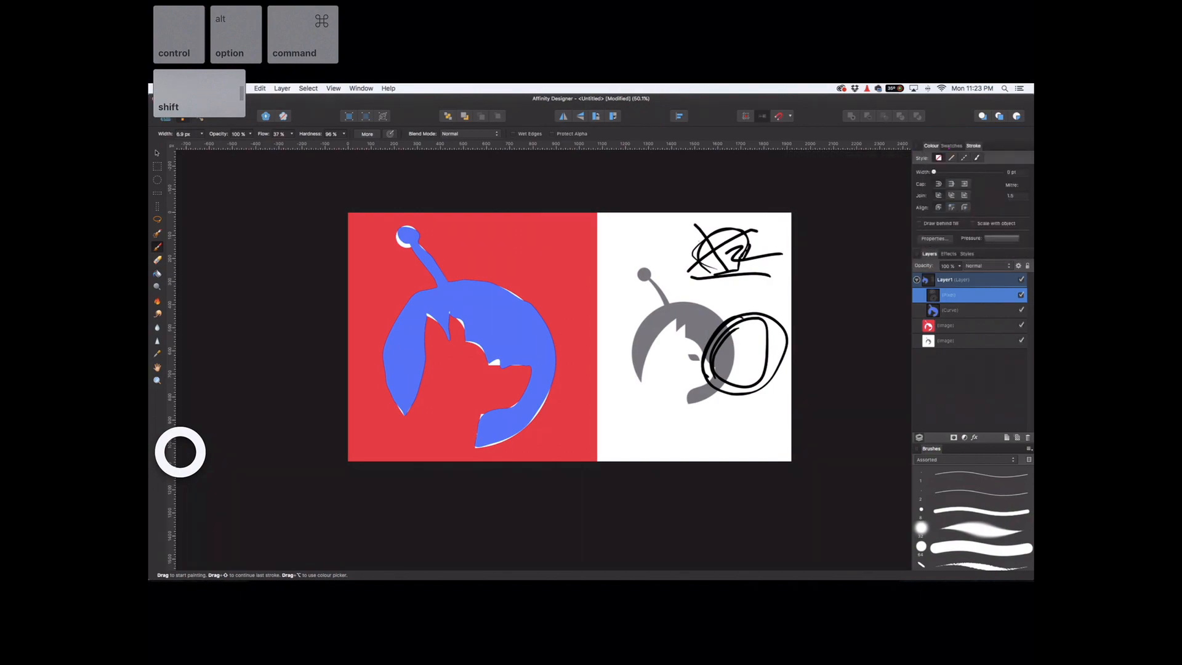
Show the Colour panel and undo the black brush strokes, leaving the grey cat logo clean
{"action": "left_click", "coordinate": [931, 145]}
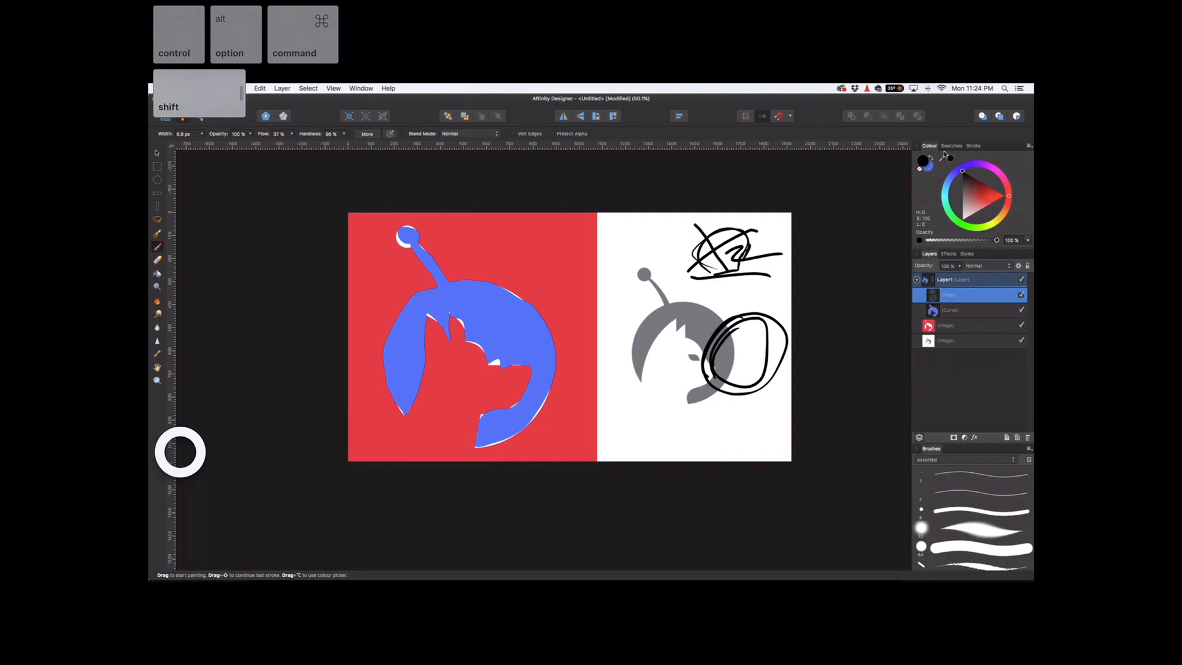
{"action": "left_click", "coordinate": [1021, 294]}
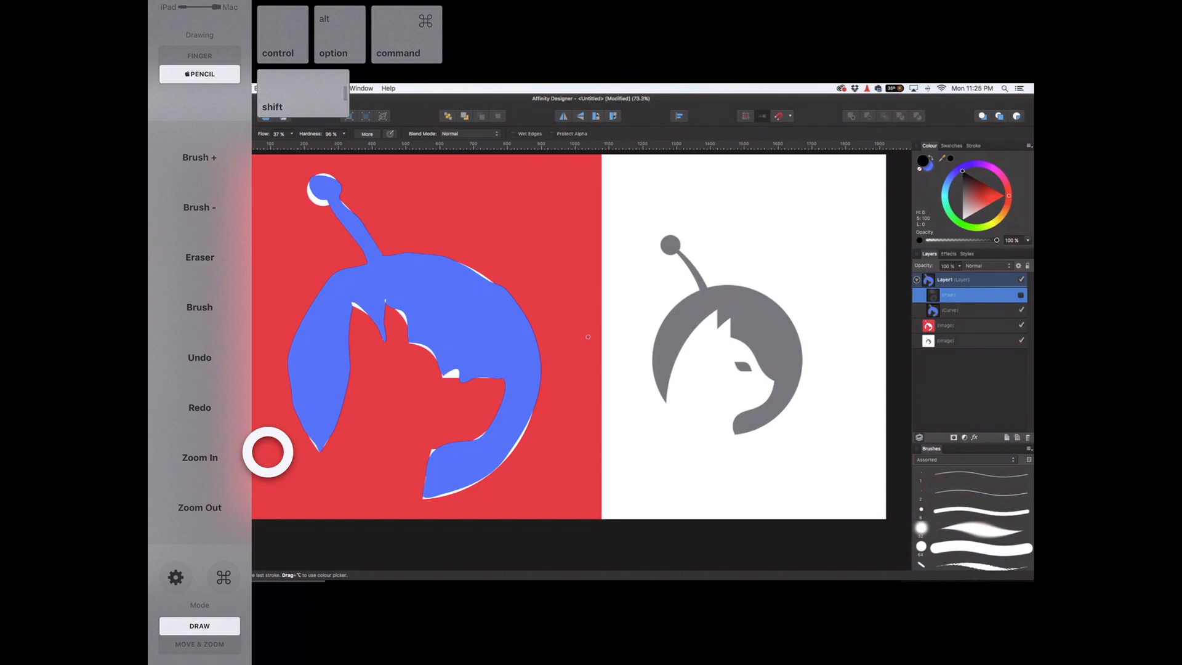
{"action": "left_click", "coordinate": [200, 644]}
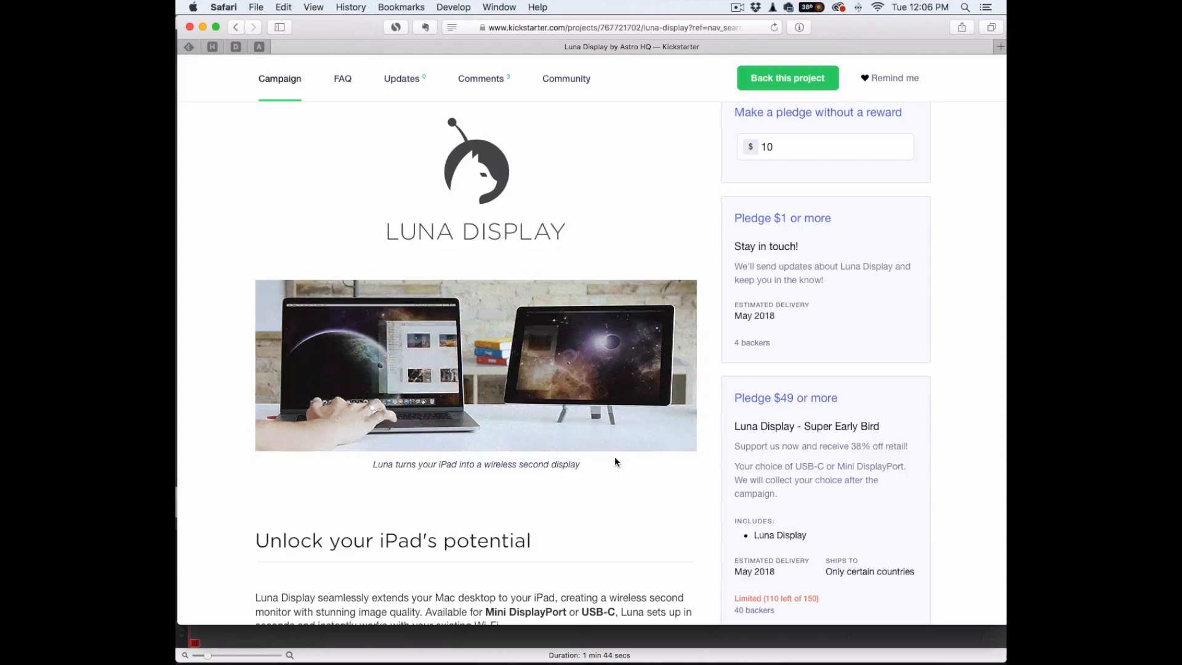
Scroll down the Luna Display campaign story through the features, pricing and team sections
{"action": "scroll", "scroll_direction": "down", "scroll_amount": 3}
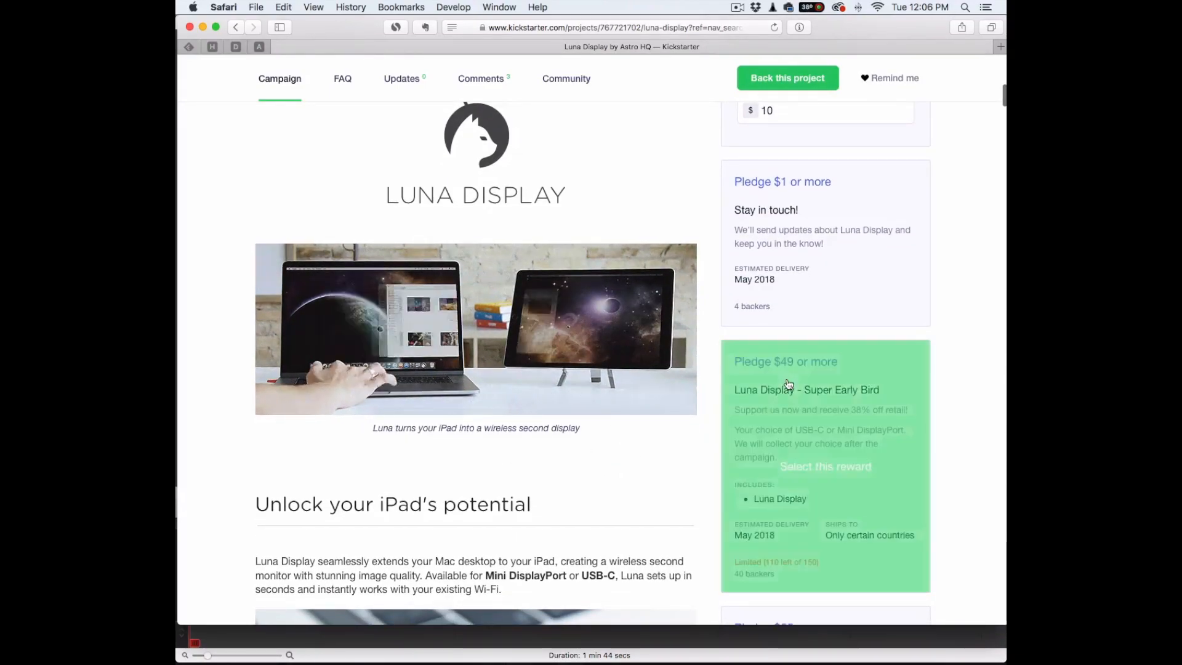
{"action": "scroll", "scroll_direction": "down", "scroll_amount": 3}
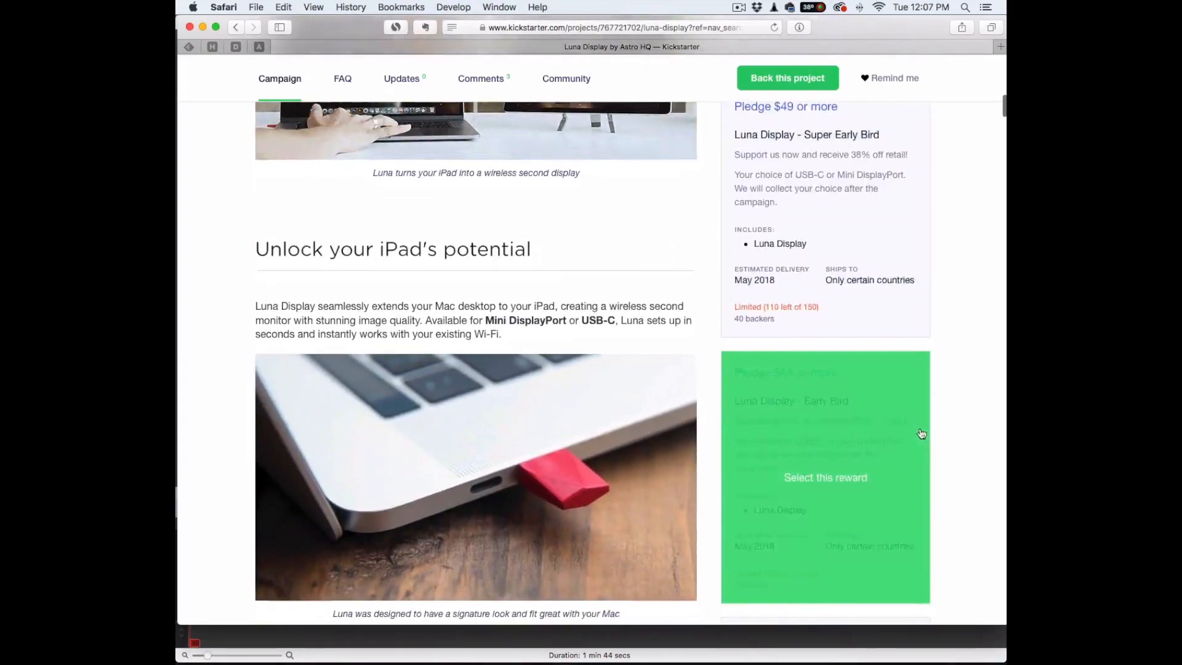
{"action": "scroll", "scroll_direction": "down", "scroll_amount": 3}
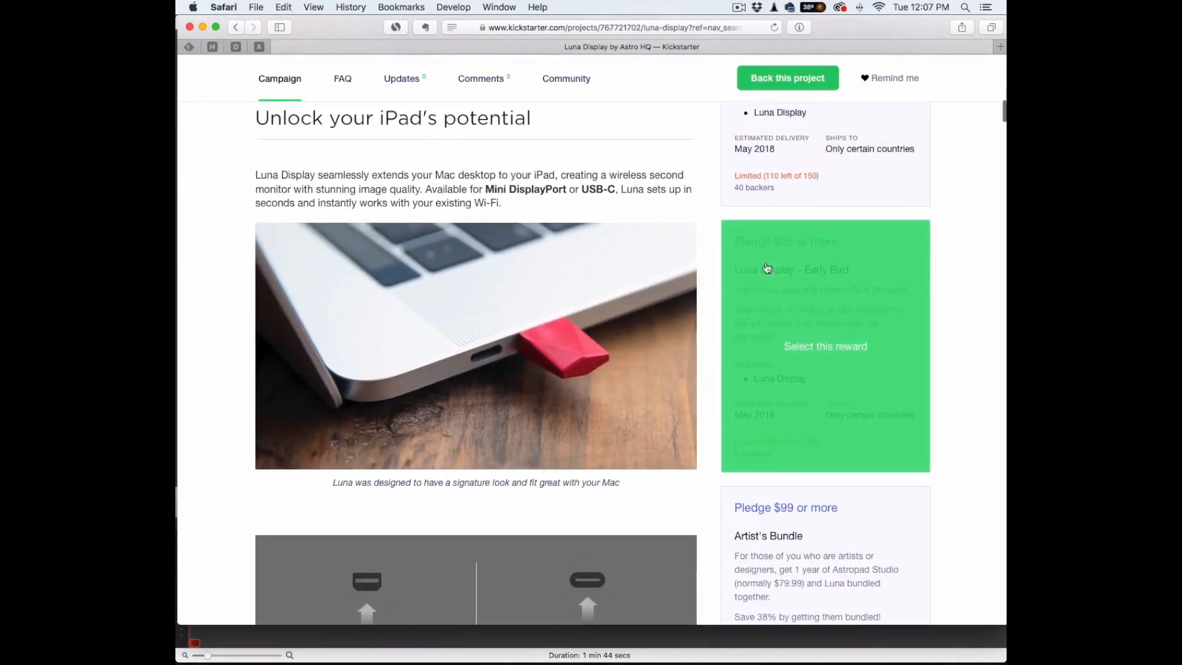
{"action": "scroll", "scroll_direction": "down", "scroll_amount": 3}
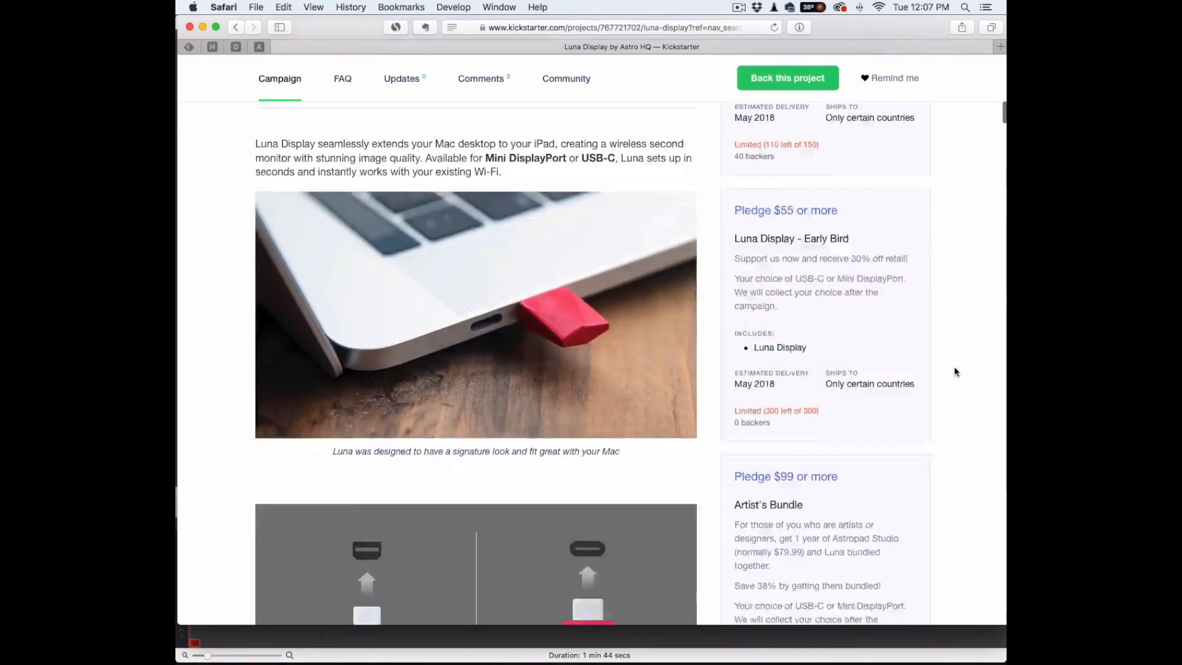
{"action": "scroll", "scroll_direction": "down", "scroll_amount": 3}
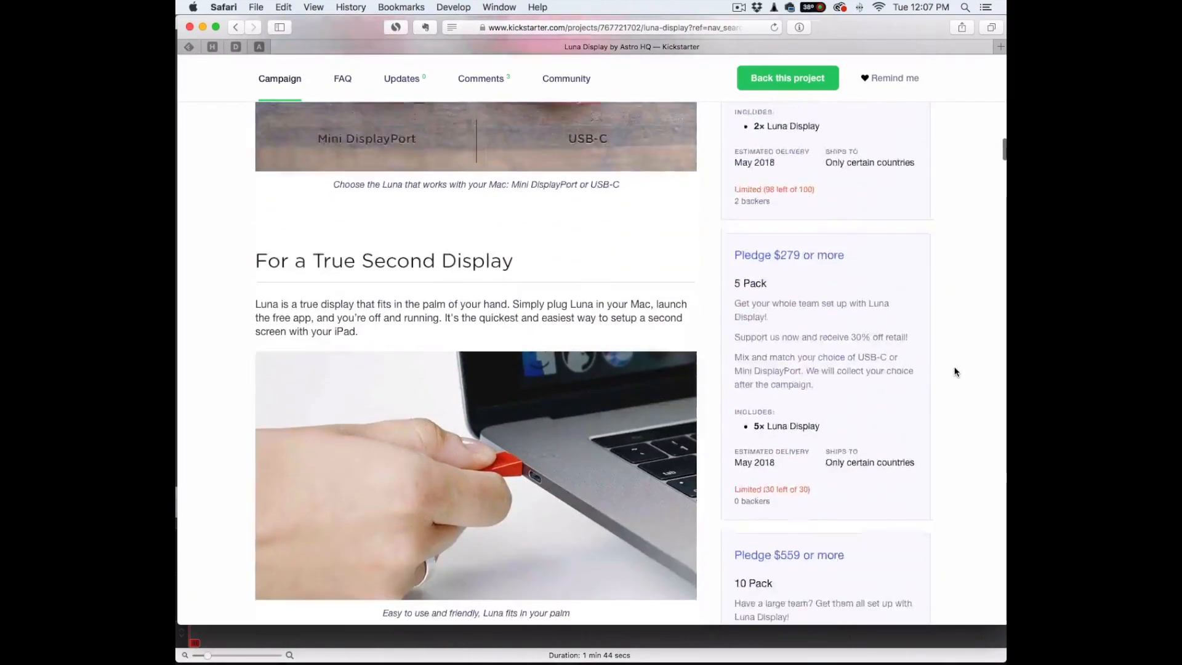
{"action": "scroll", "scroll_direction": "down", "scroll_amount": 3}
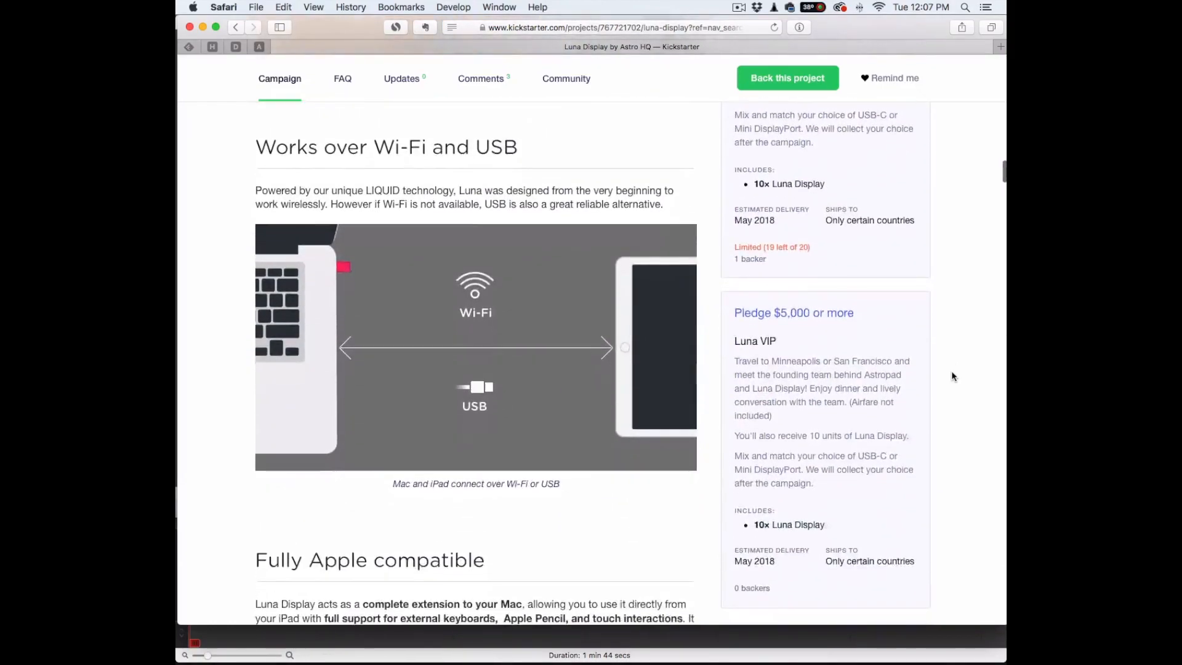
{"action": "scroll", "scroll_direction": "down", "scroll_amount": 3}
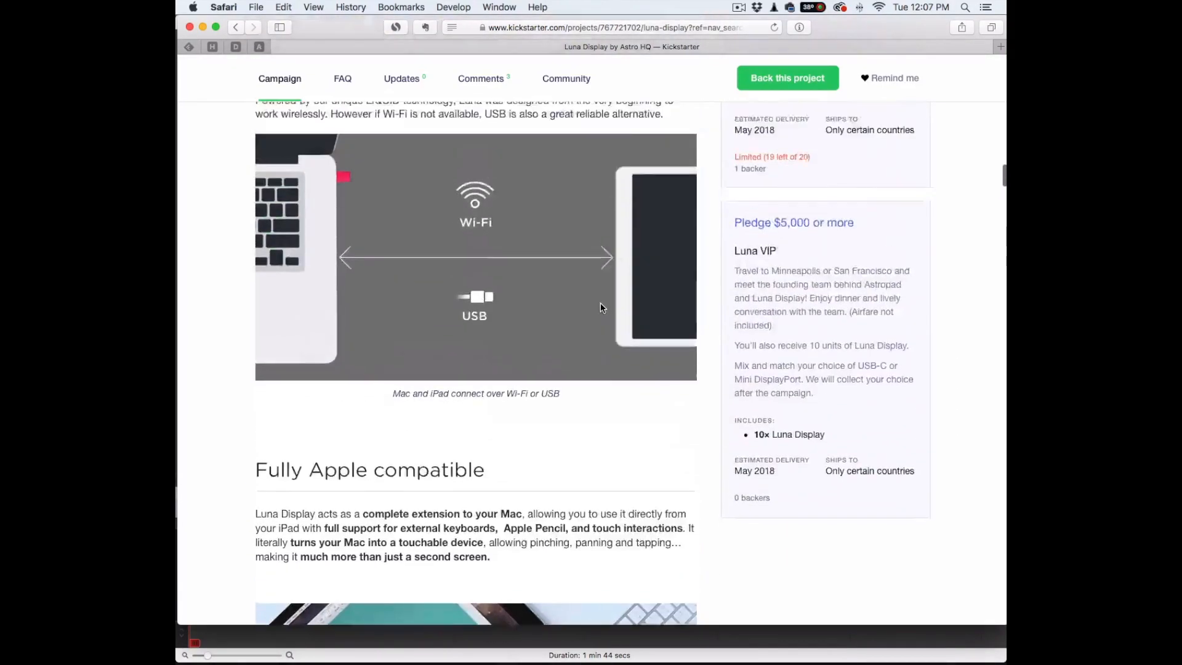
{"action": "scroll", "scroll_direction": "down", "scroll_amount": 3}
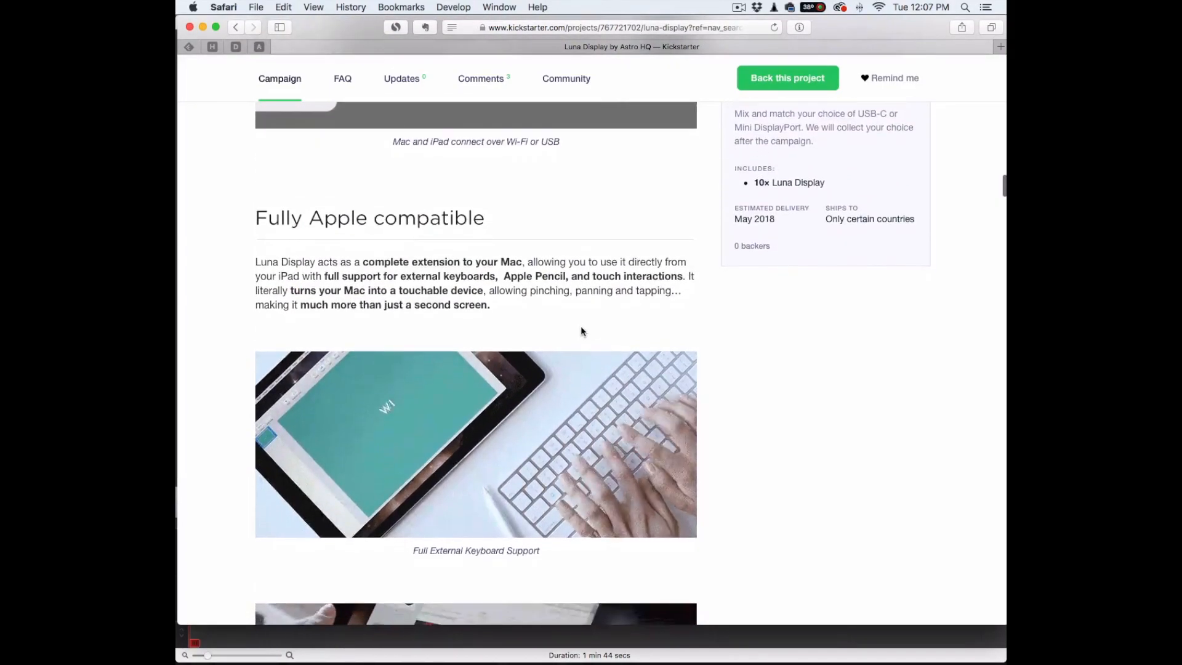
{"action": "scroll", "scroll_direction": "down", "scroll_amount": 3}
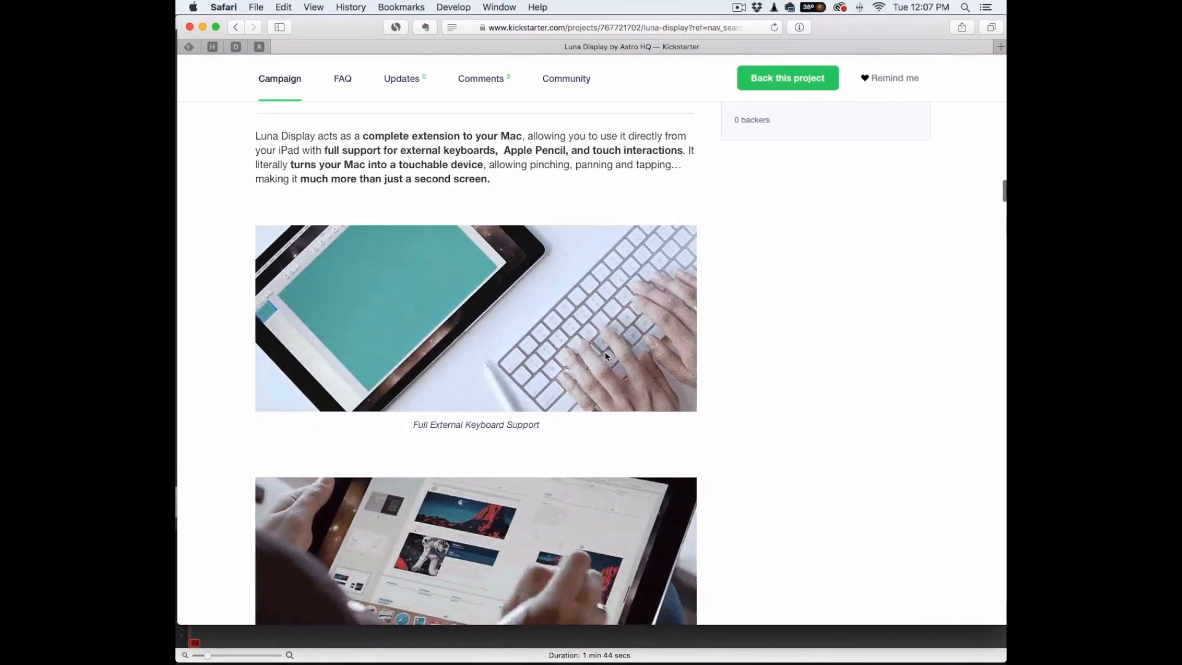
{"action": "scroll", "scroll_direction": "down", "scroll_amount": 3}
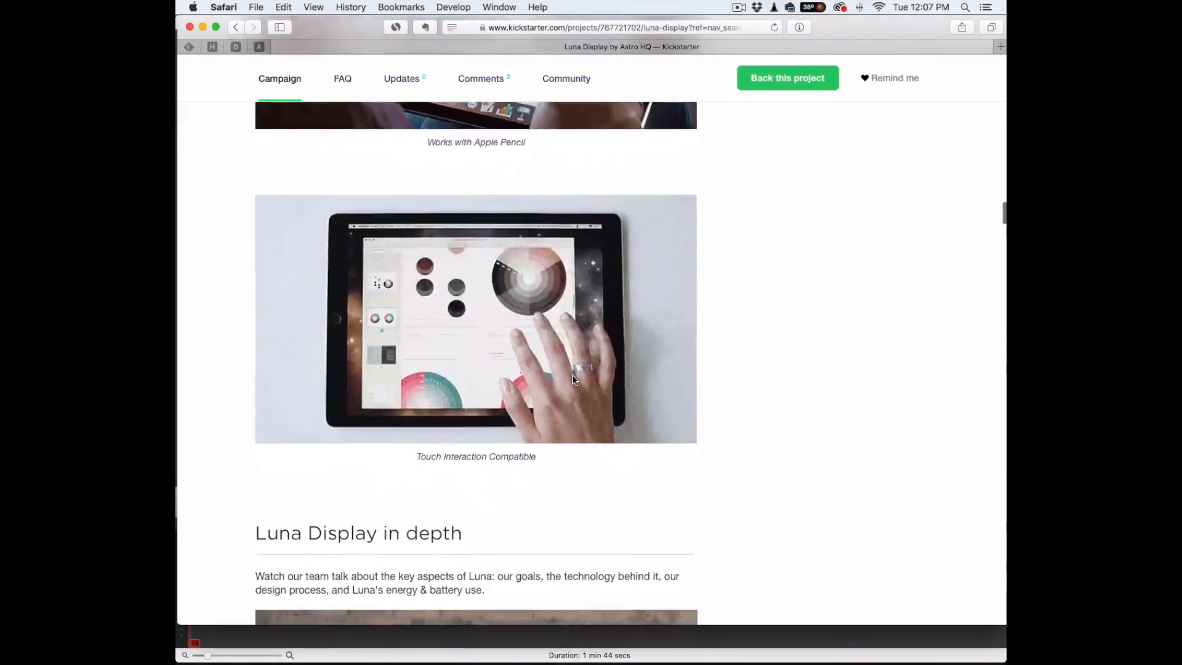
{"action": "scroll", "scroll_direction": "down", "scroll_amount": 3}
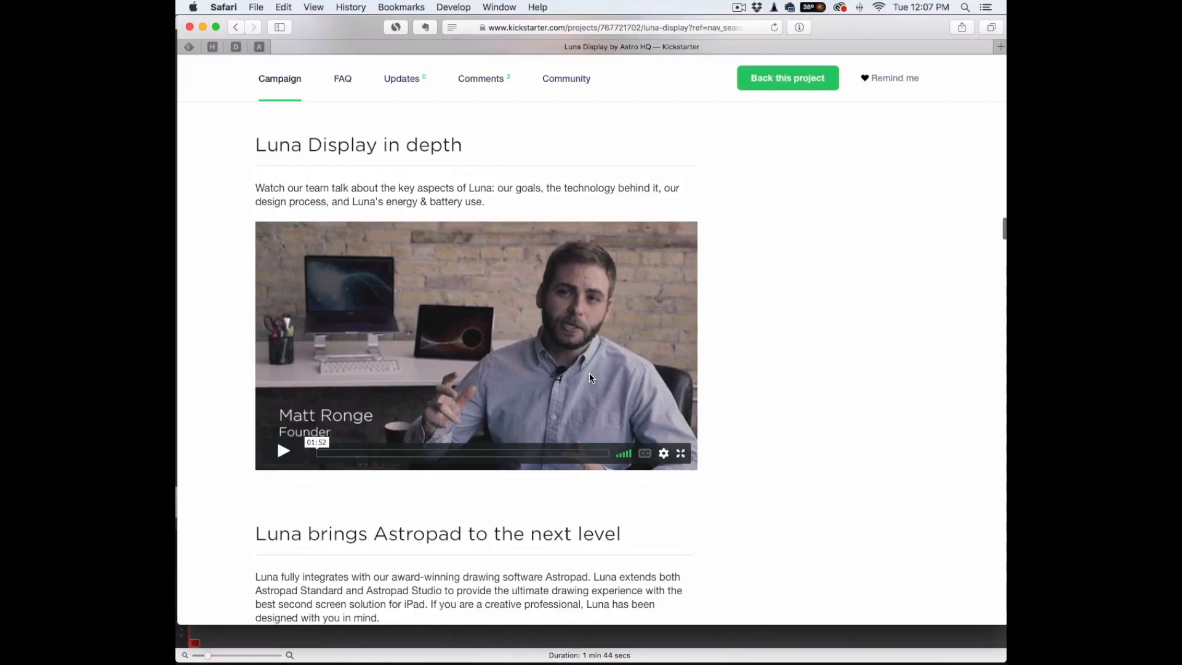
{"action": "scroll", "scroll_direction": "down", "scroll_amount": 3}
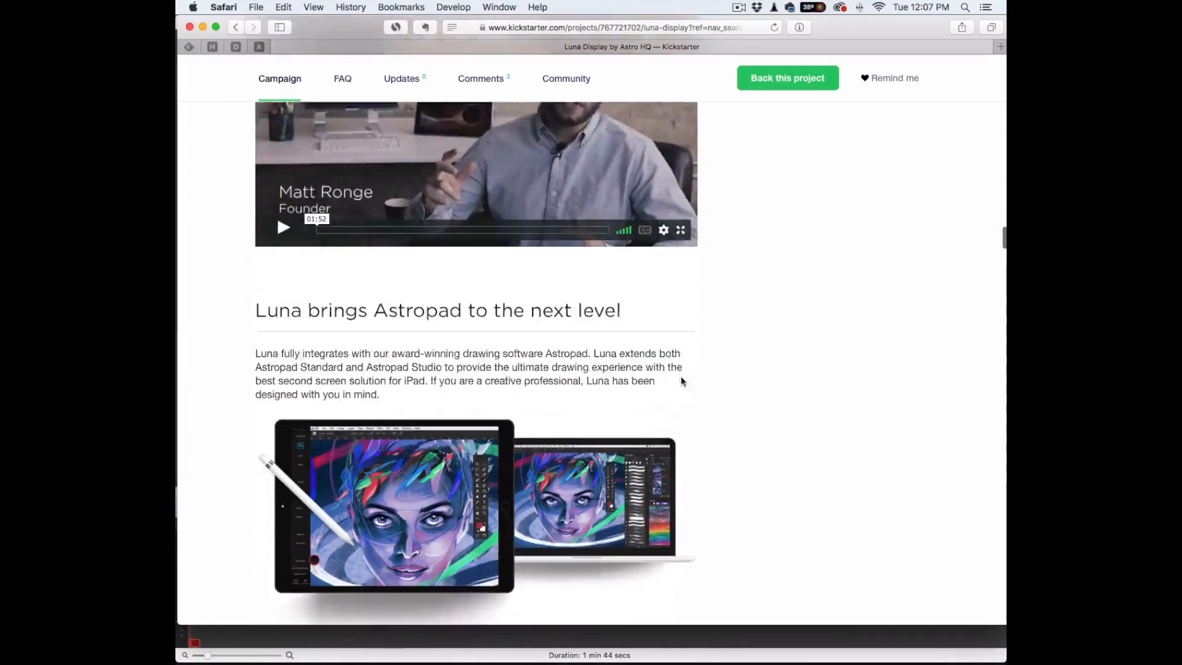
{"action": "scroll", "scroll_direction": "down", "scroll_amount": 3}
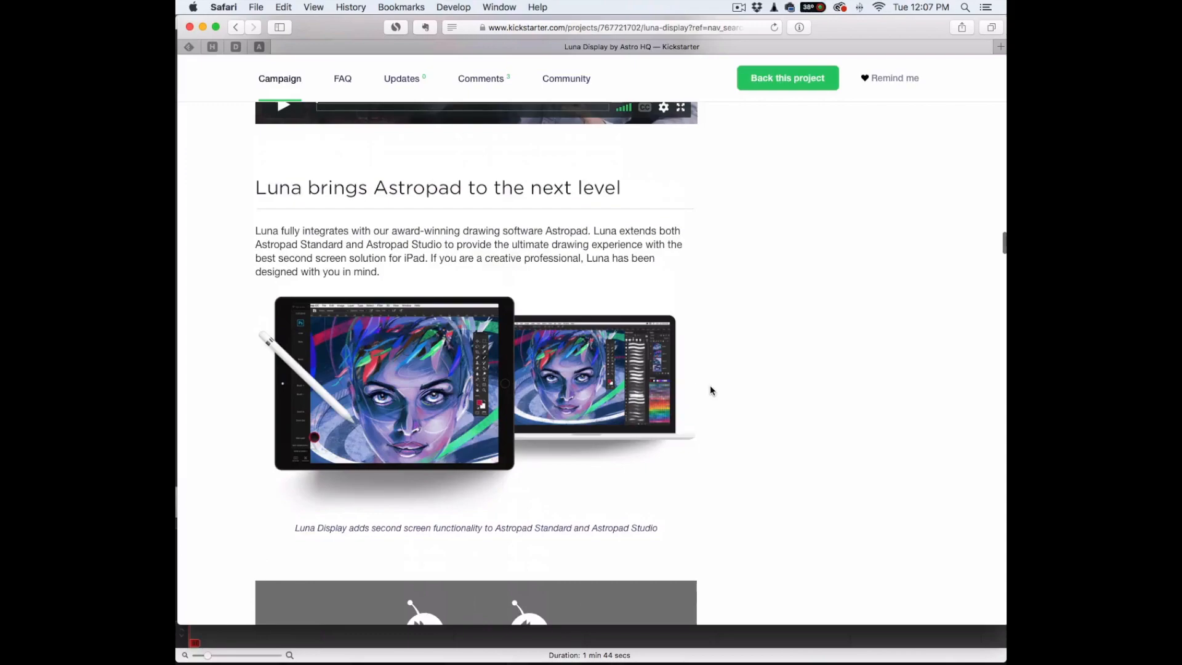
{"action": "scroll", "scroll_direction": "down", "scroll_amount": 3}
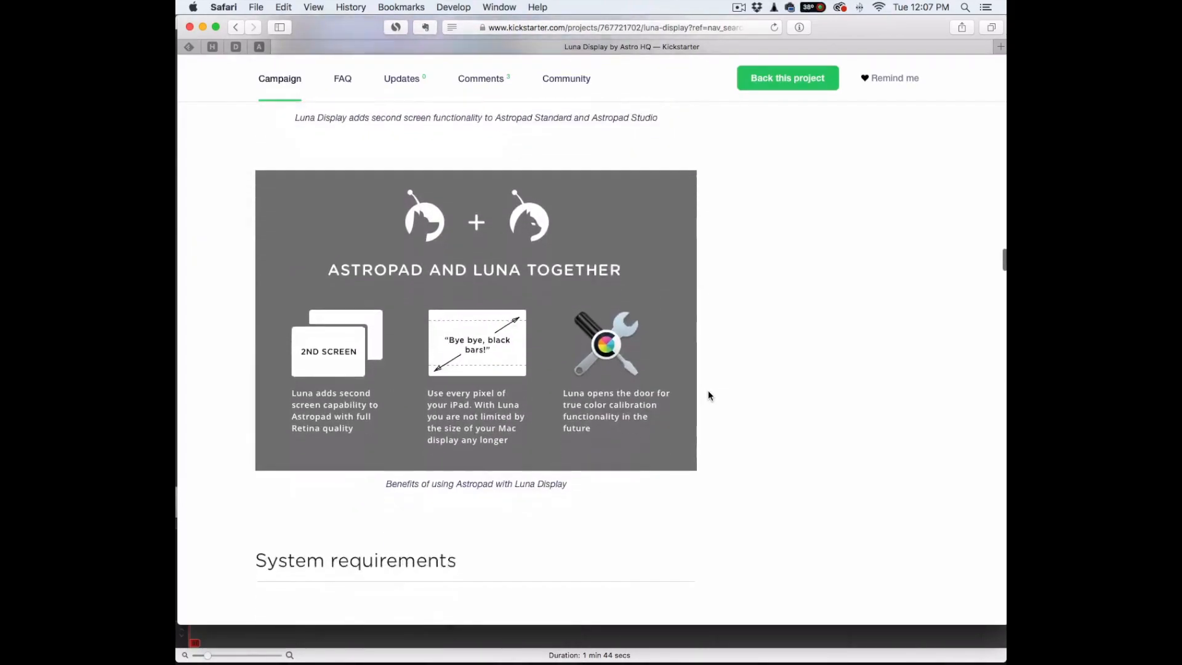
{"action": "scroll", "scroll_direction": "down", "scroll_amount": 3}
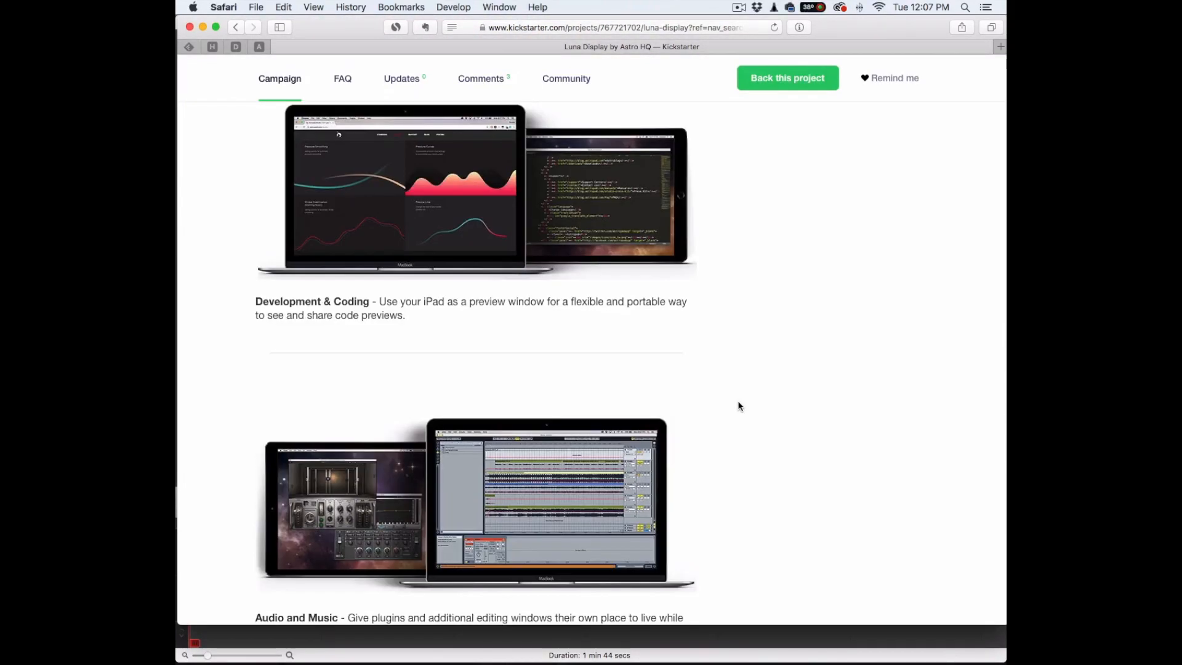
{"action": "scroll", "scroll_direction": "up", "scroll_amount": 3}
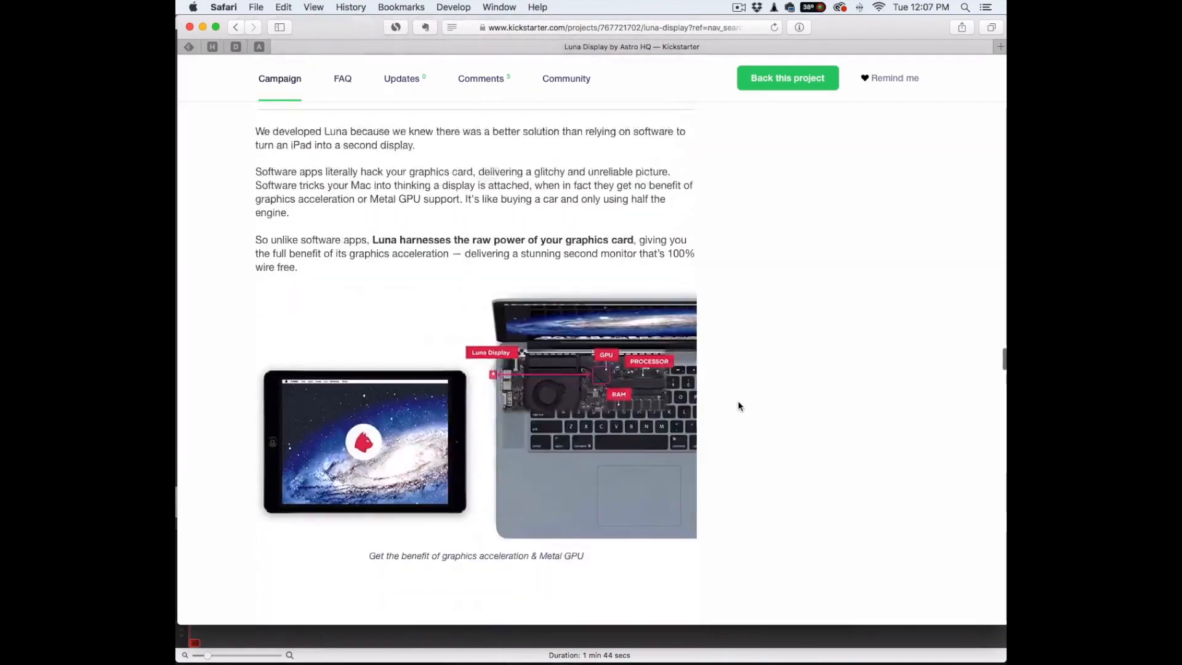
Continue down to the reward tiers, reaching the $99.99 Artist Pack and later pledge options
{"action": "scroll", "scroll_direction": "down", "scroll_amount": 3}
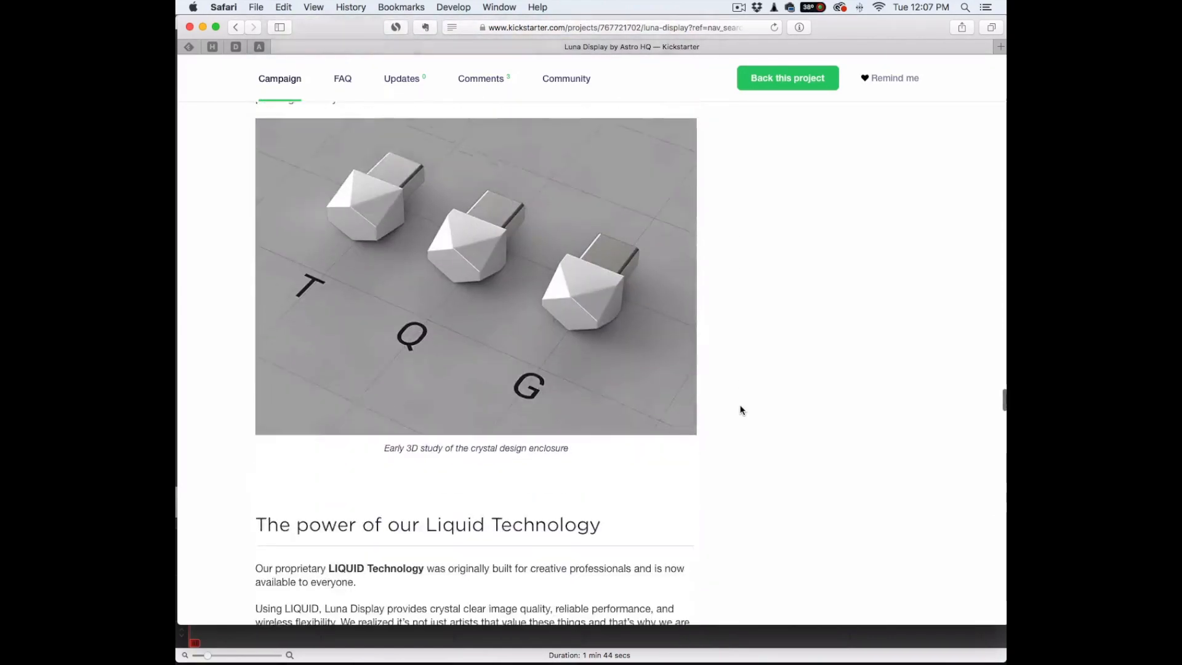
{"action": "scroll", "scroll_direction": "down", "scroll_amount": 3}
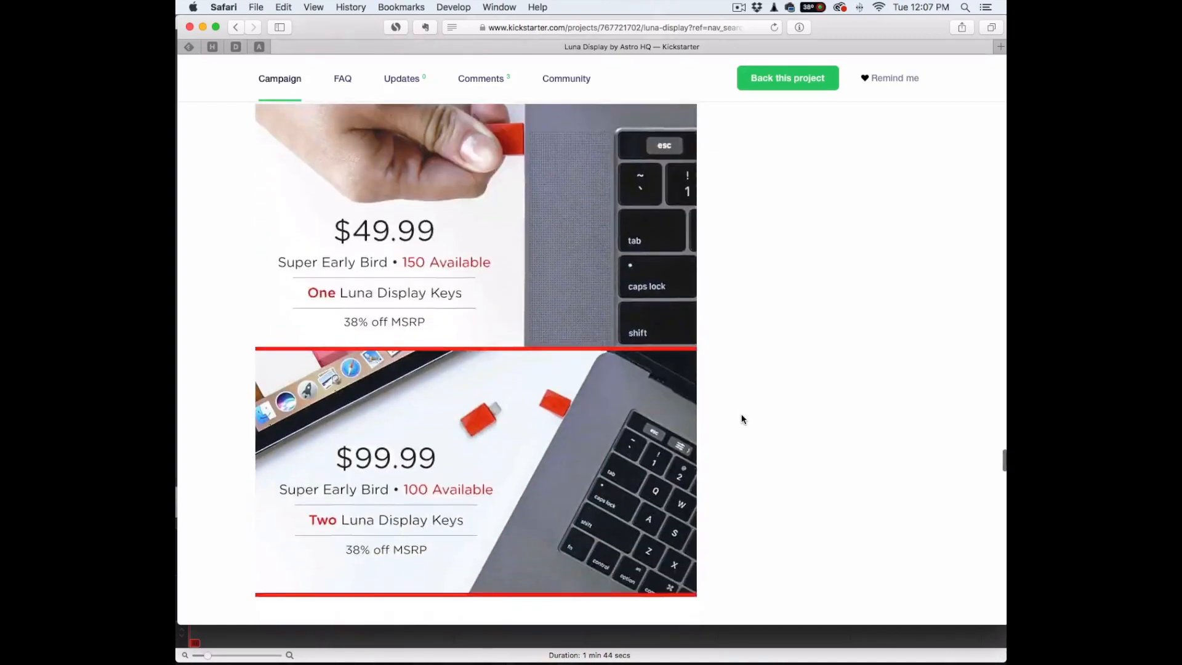
{"action": "scroll", "scroll_direction": "down", "scroll_amount": 3}
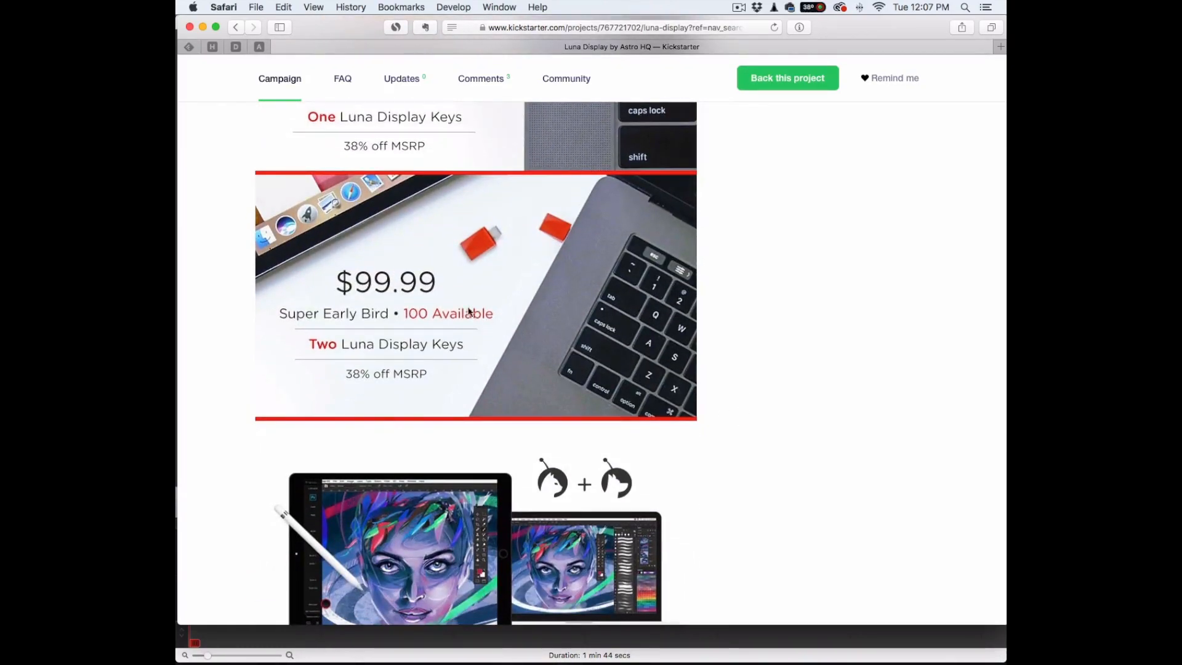
{"action": "scroll", "scroll_direction": "down", "scroll_amount": 3}
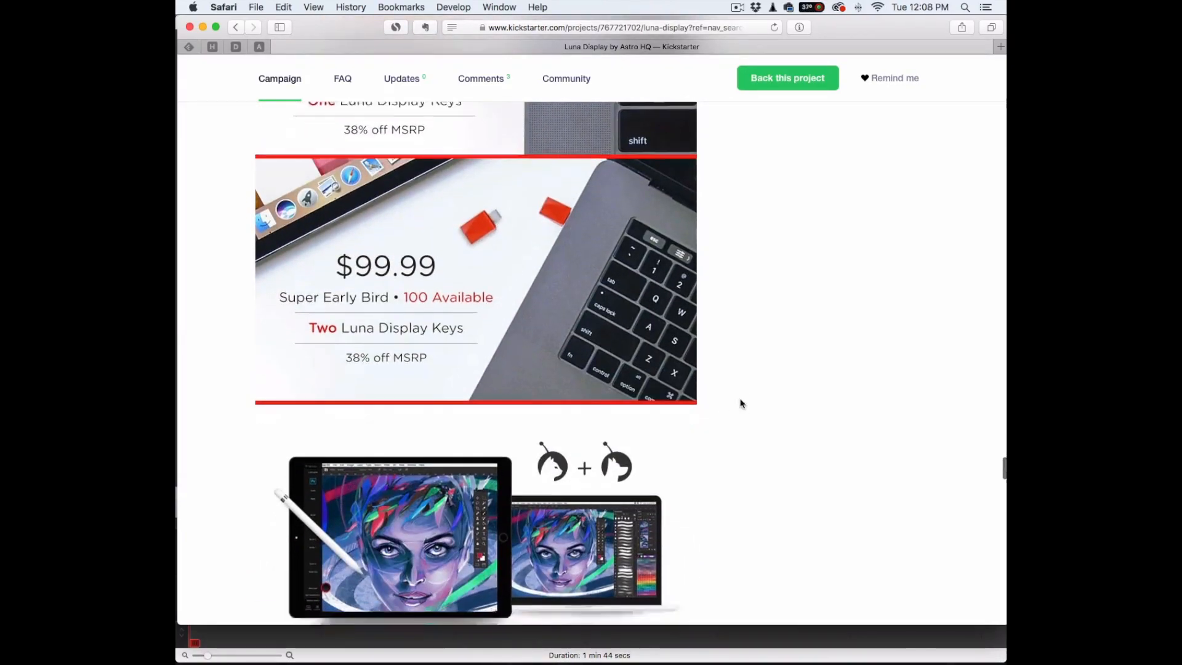
{"action": "scroll", "scroll_direction": "down", "scroll_amount": 3}
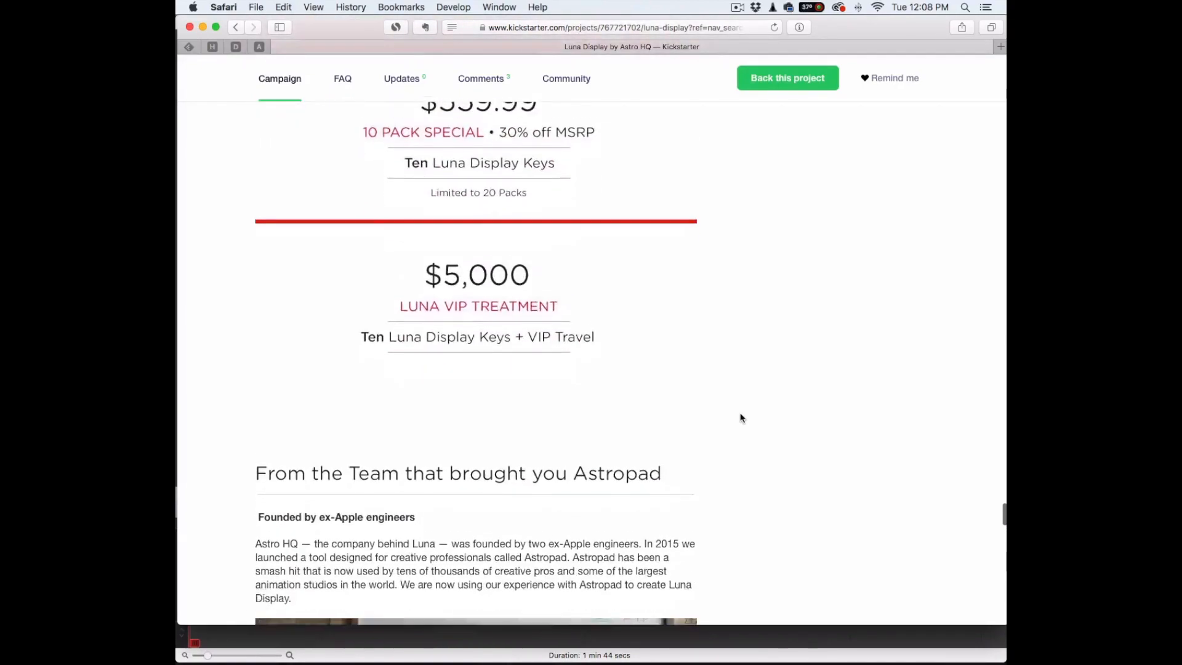
{"action": "scroll", "scroll_direction": "down", "scroll_amount": 3}
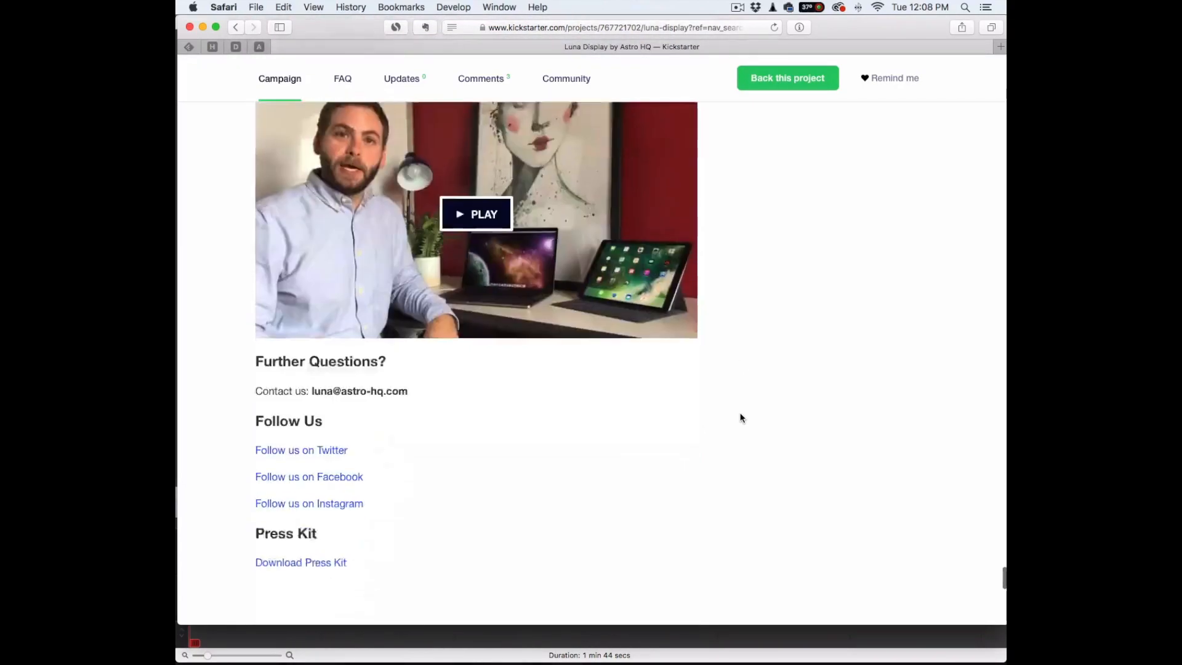
{"action": "scroll", "scroll_direction": "up", "scroll_amount": 3}
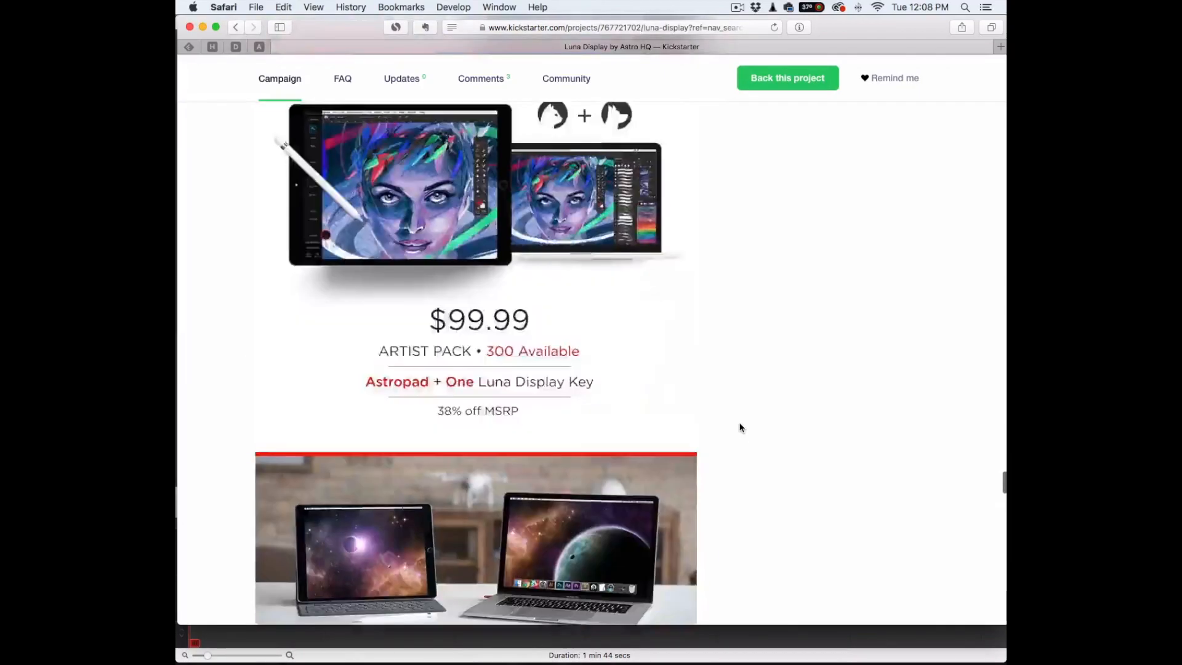
Return to the top of the Luna Display page and choose Back this project to start pledging
{"action": "scroll", "scroll_direction": "up", "scroll_amount": 3}
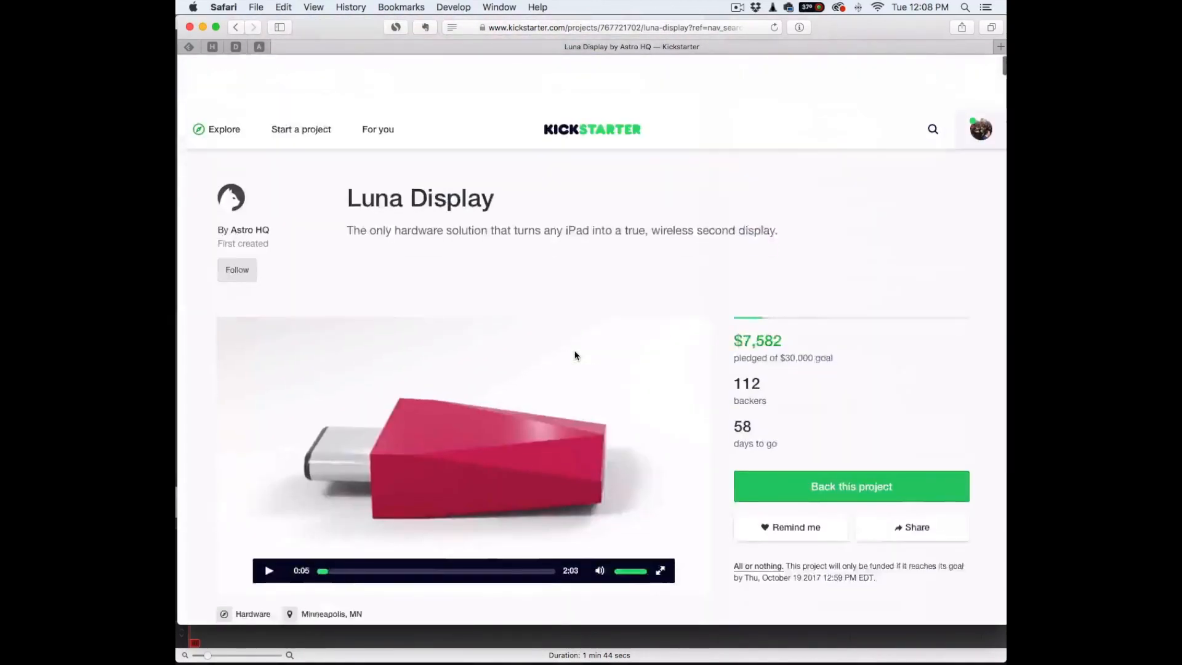
{"action": "scroll", "scroll_direction": "up", "scroll_amount": 3}
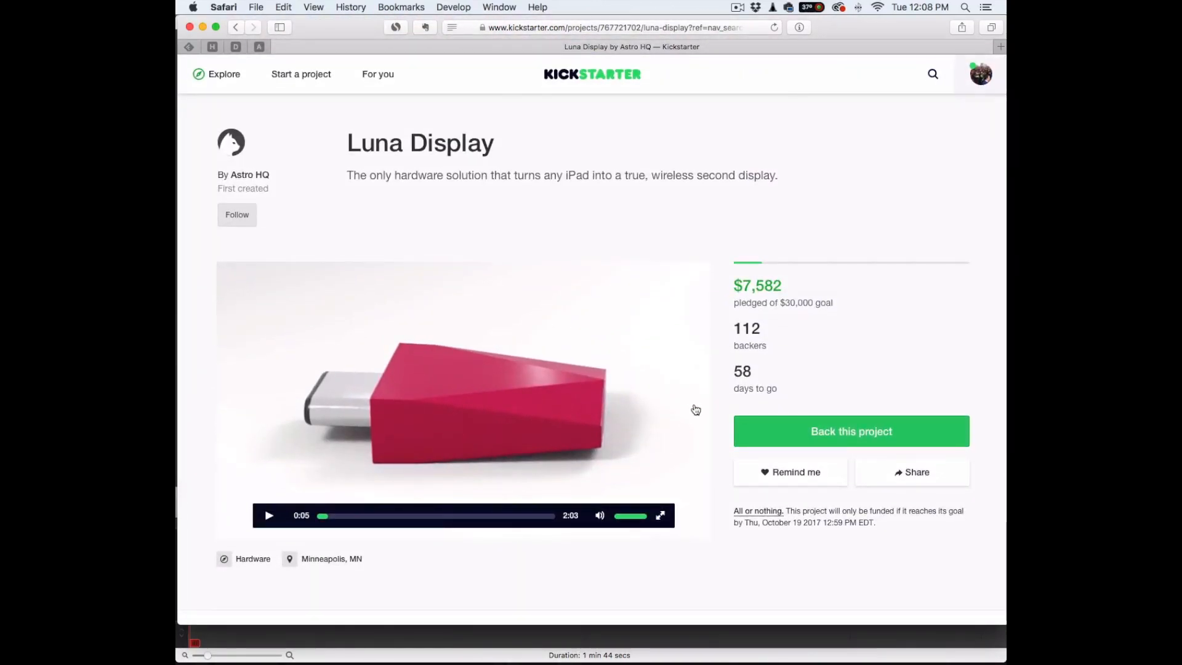
{"action": "scroll", "scroll_direction": "down", "scroll_amount": 3}
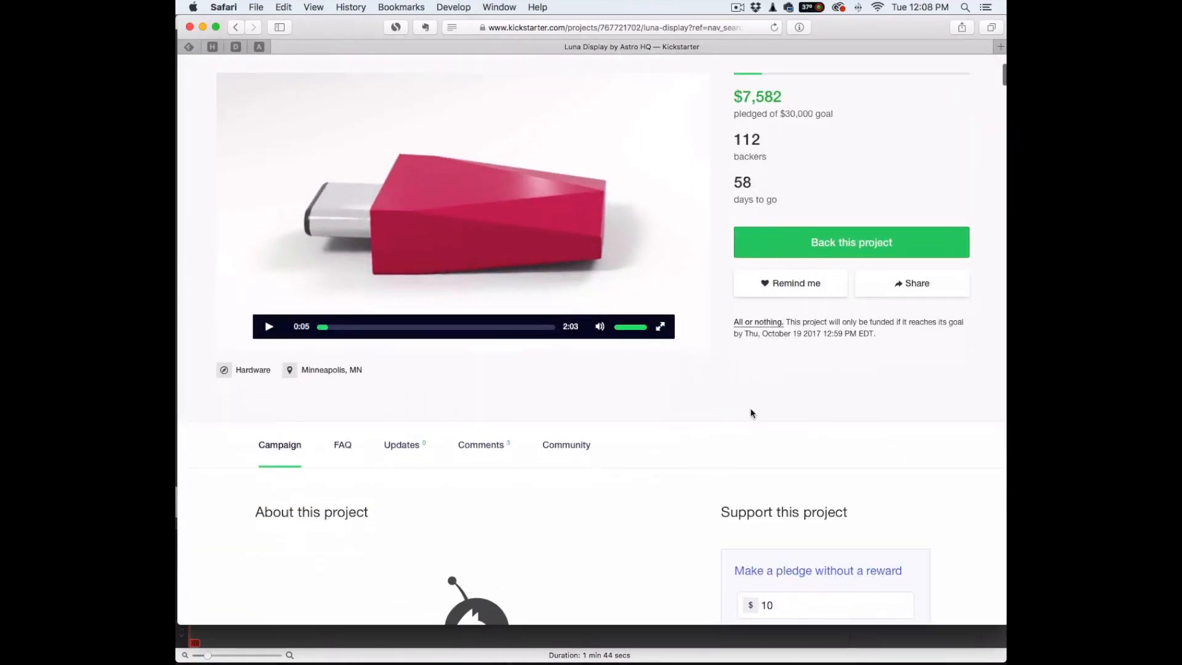
{"action": "left_click", "coordinate": [850, 242]}
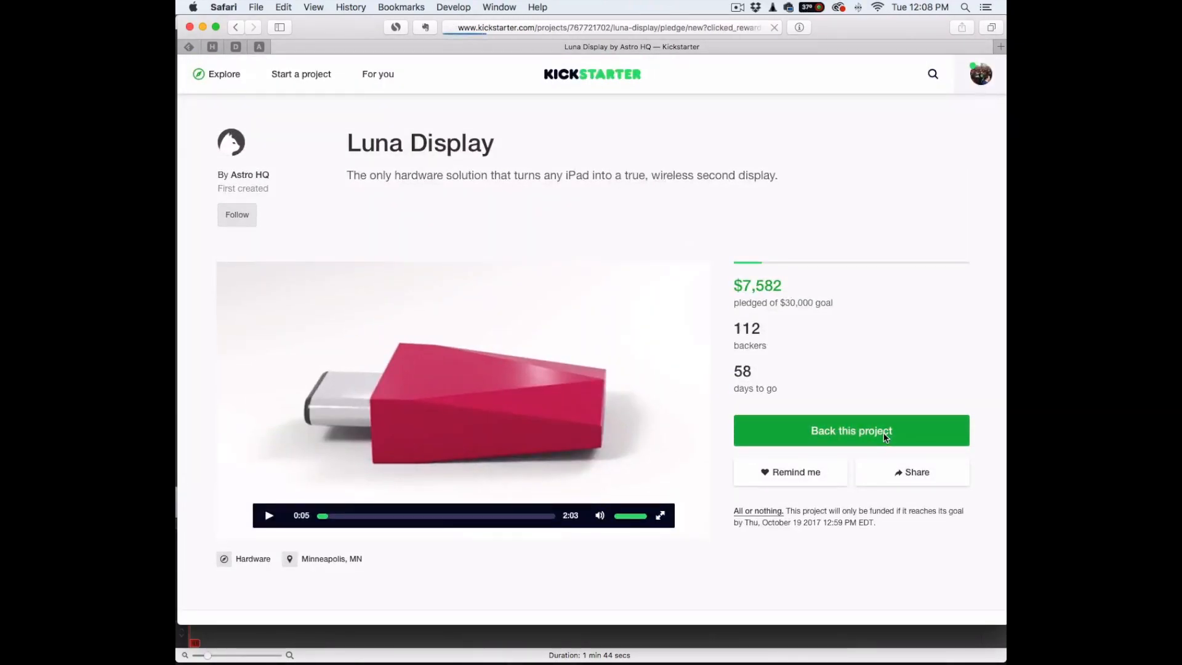